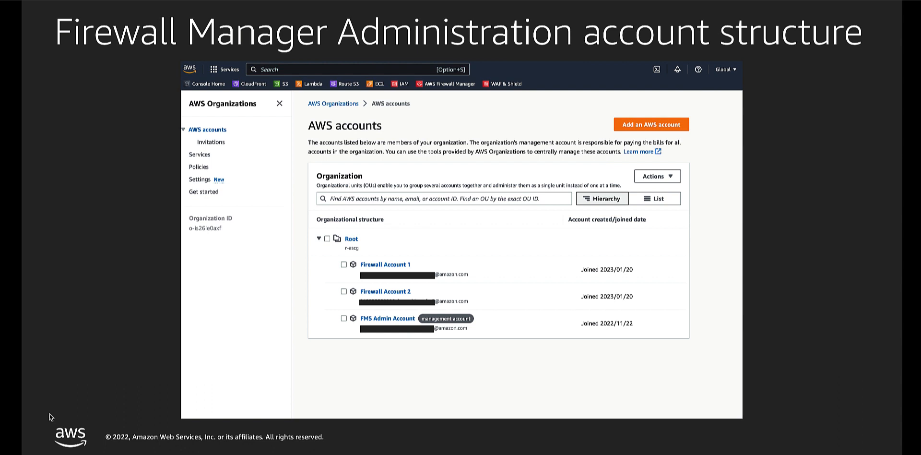
# Open AWS Firewall Manager from the console home's Recently visited list
pyautogui.click(34, 26)
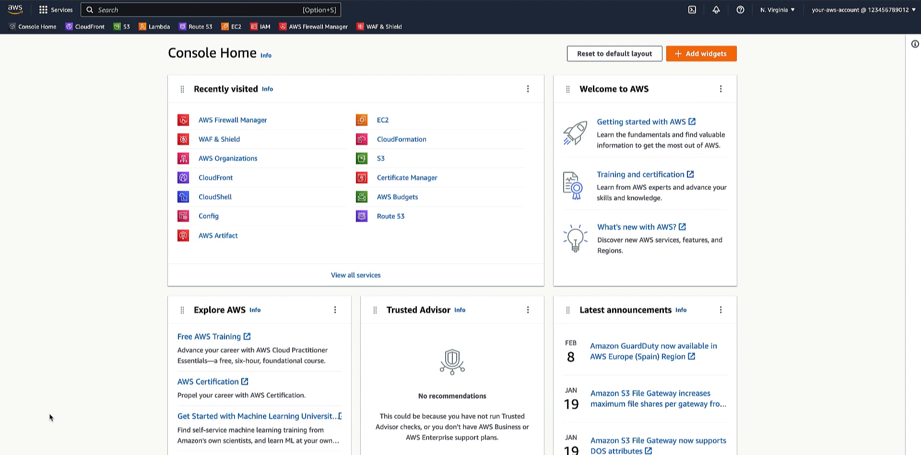
pyautogui.moveTo(90, 336)
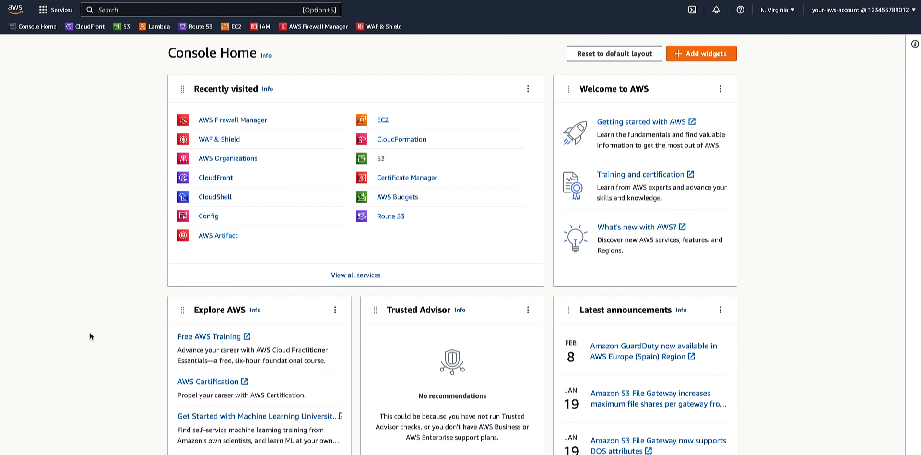
pyautogui.moveTo(233, 124)
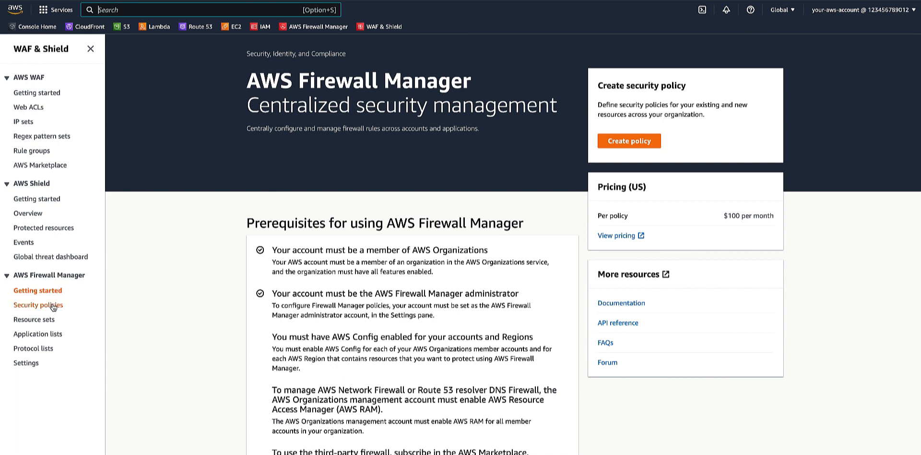
# Start creating a security policy of type AWS WAF with Region set to Global
pyautogui.click(37, 304)
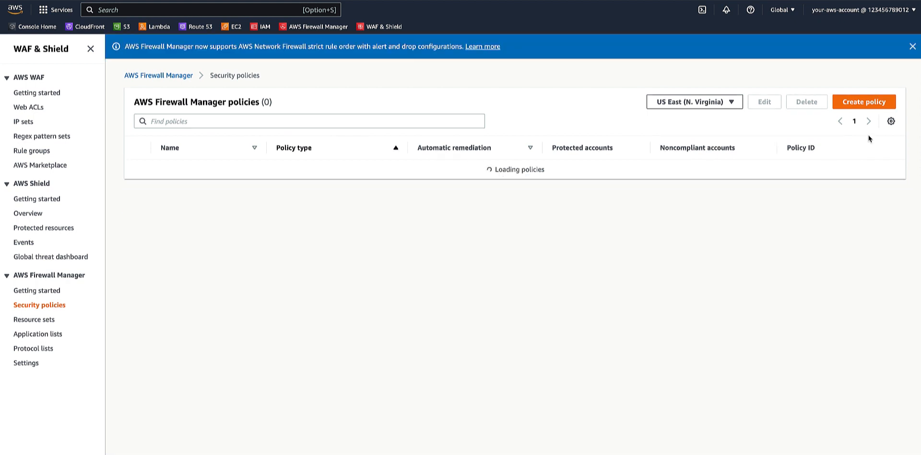
pyautogui.click(863, 100)
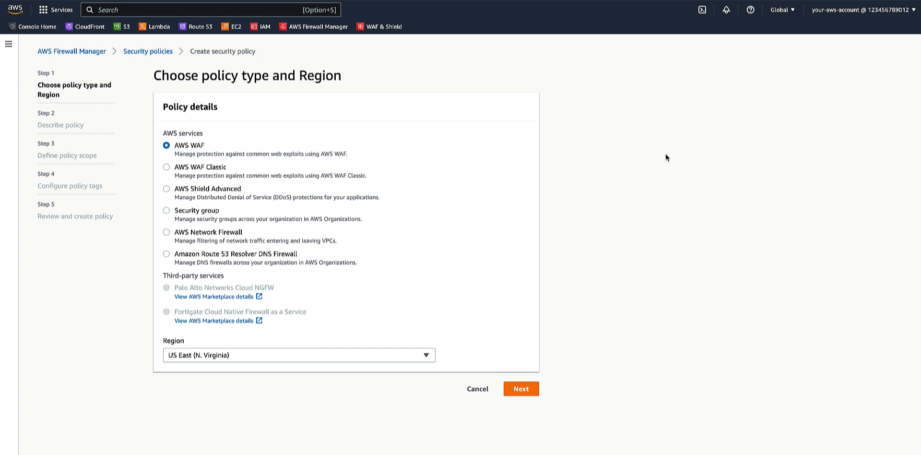
pyautogui.moveTo(198, 145)
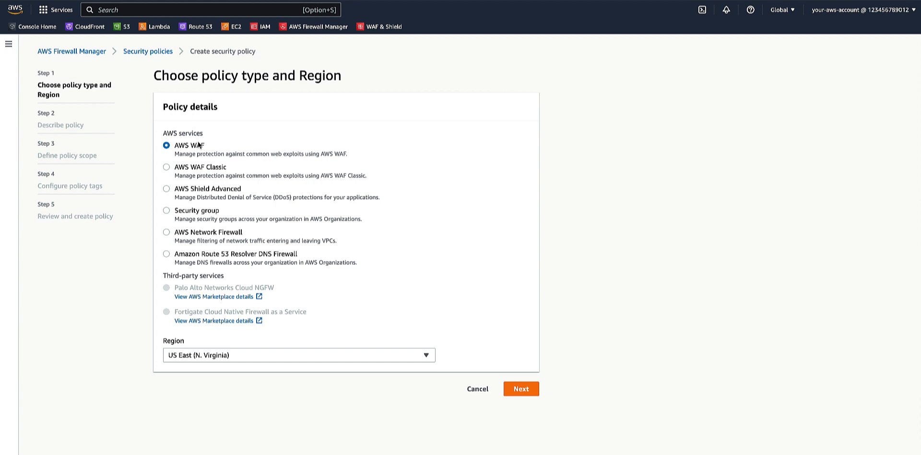
pyautogui.moveTo(234, 302)
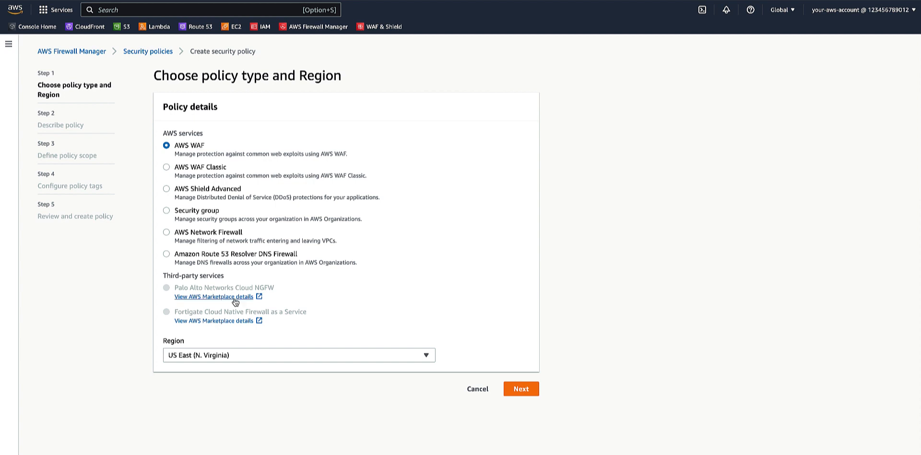
pyautogui.click(298, 355)
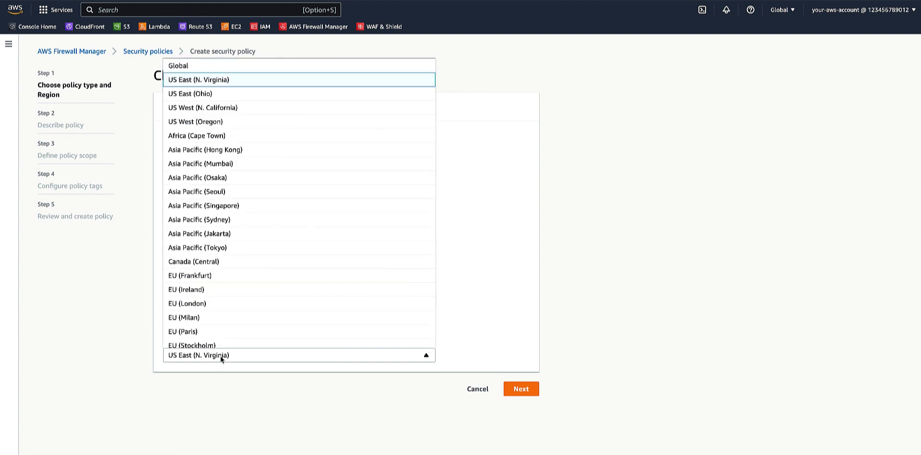
pyautogui.click(178, 65)
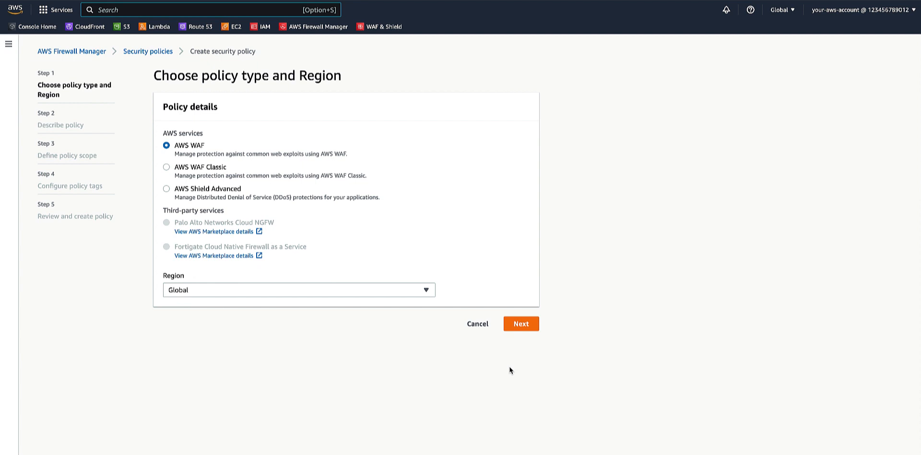
pyautogui.moveTo(518, 336)
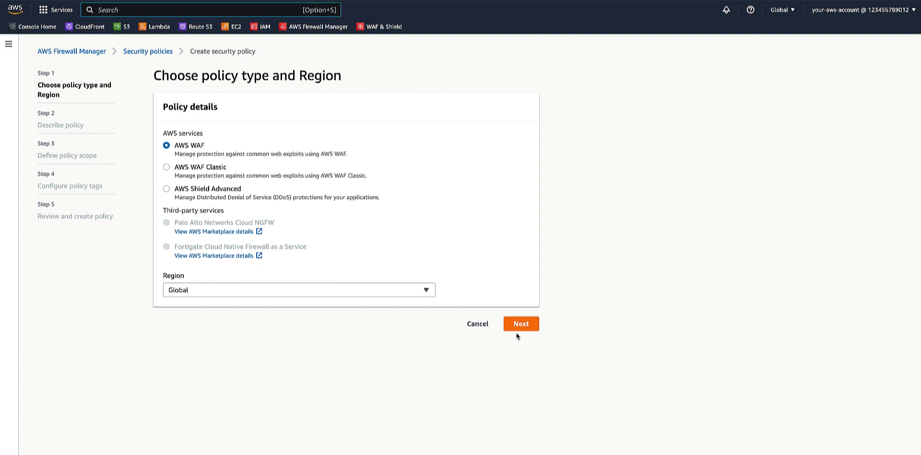
# Describe the policy as 'fms-demo' with description 'FMS demo policy' and reach Policy rules
pyautogui.click(520, 323)
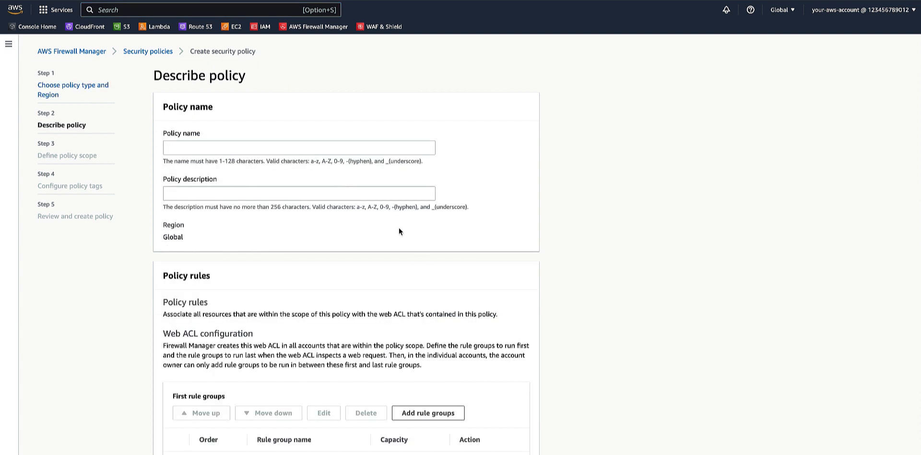
pyautogui.click(299, 146)
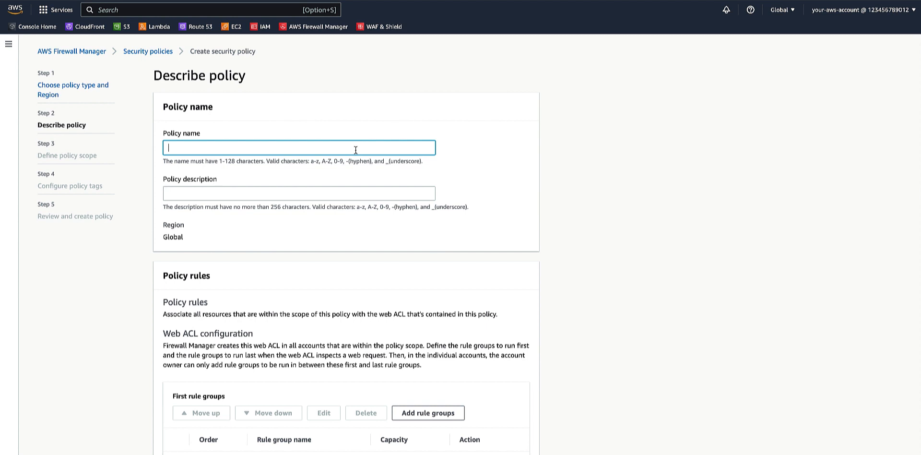
pyautogui.write('fms-demo')
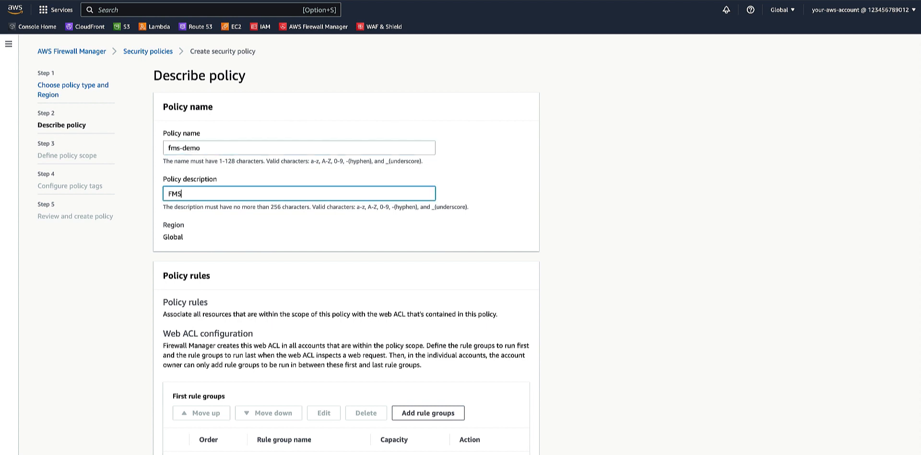
pyautogui.write('demo po')
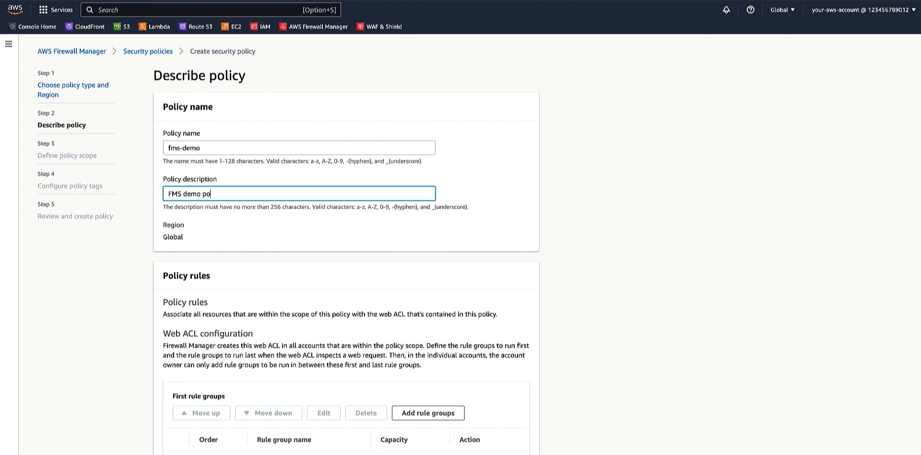
pyautogui.write('licy')
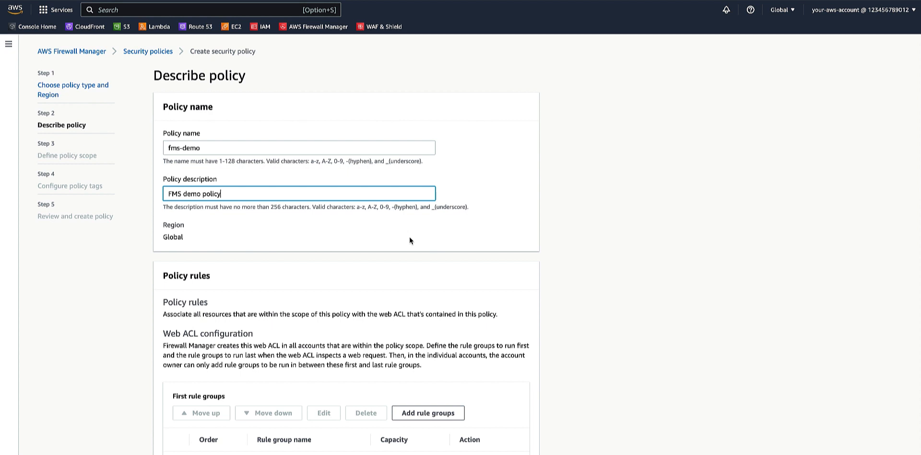
pyautogui.scroll(-3)
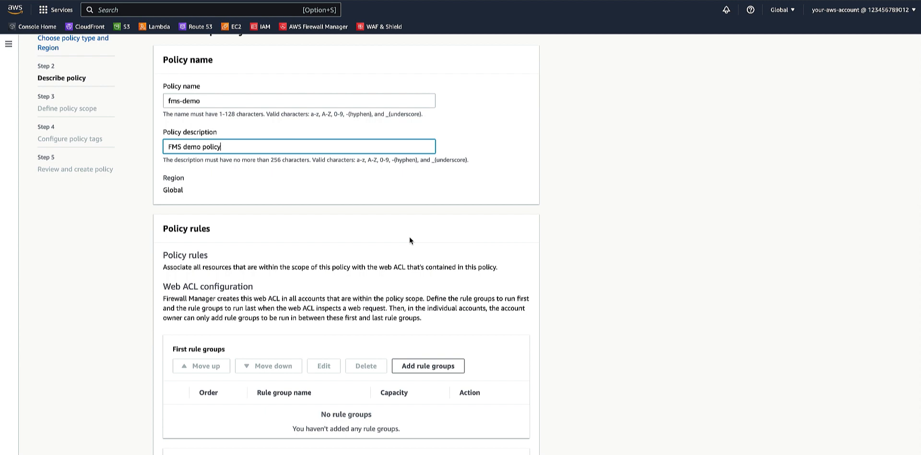
pyautogui.scroll(-3)
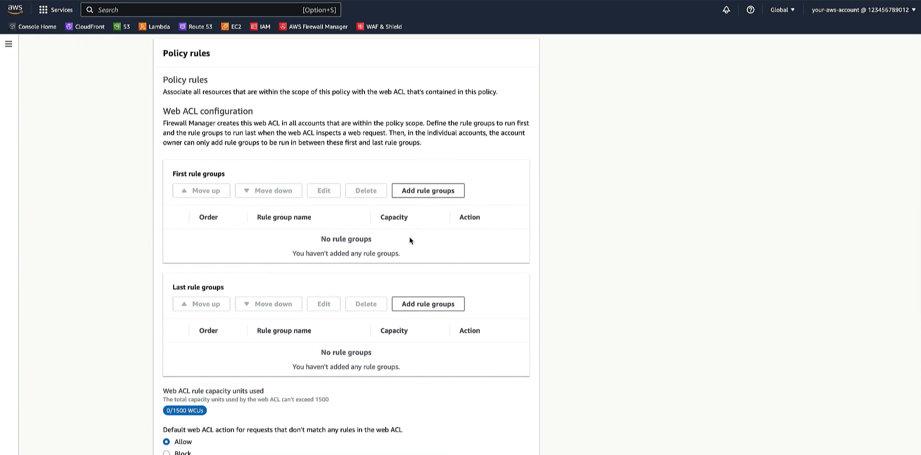
pyautogui.moveTo(415, 193)
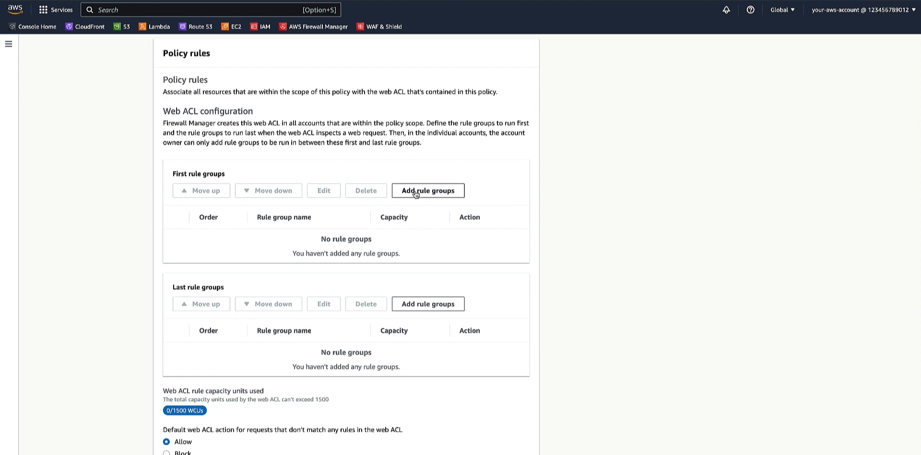
# Add the AWS Core rule set to the web ACL from the AWS managed rule groups
pyautogui.click(428, 190)
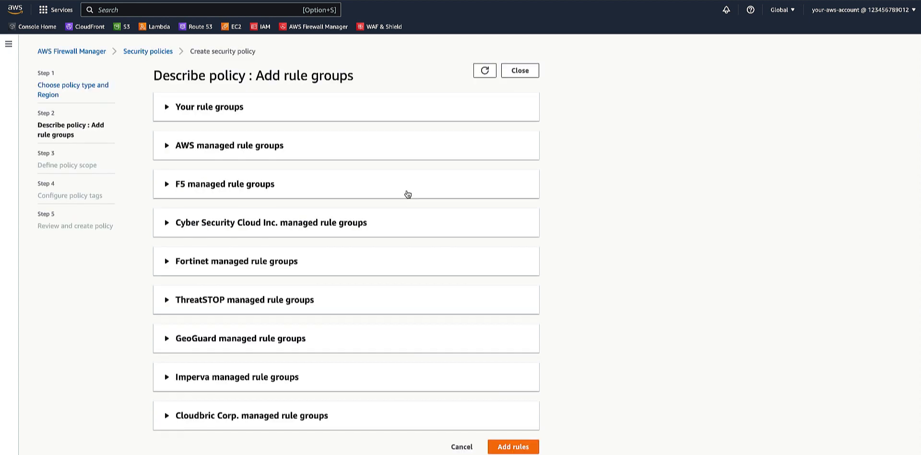
pyautogui.moveTo(268, 153)
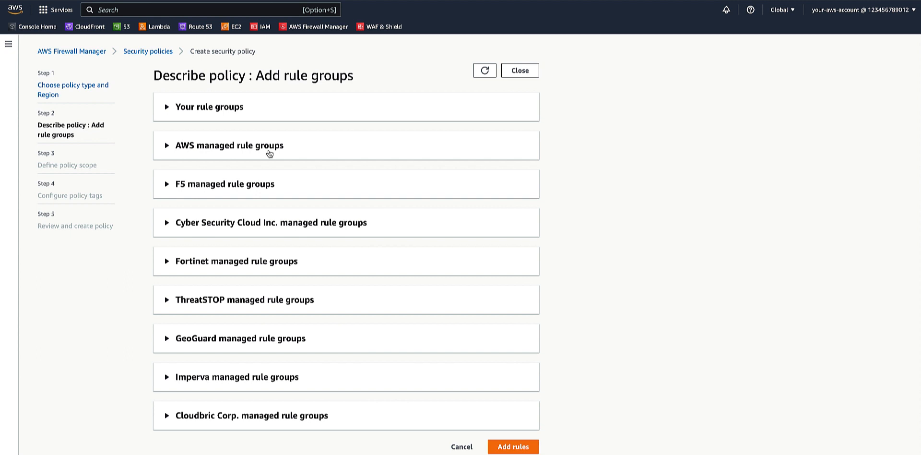
pyautogui.click(229, 145)
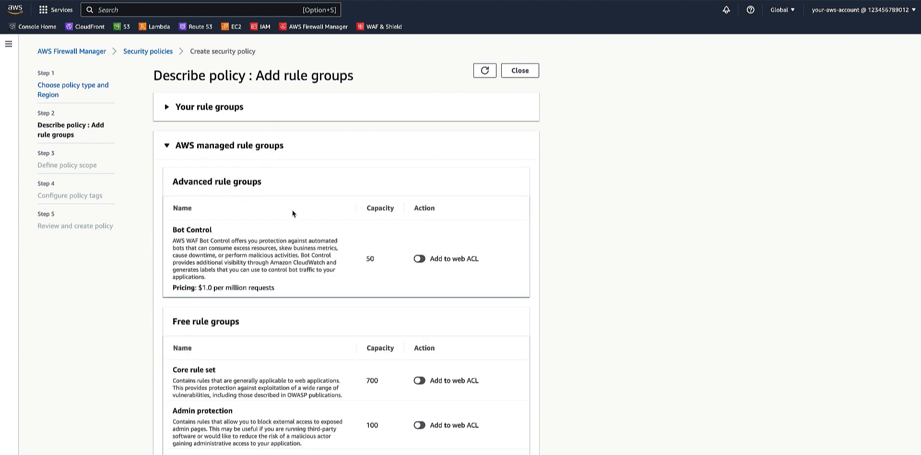
pyautogui.scroll(-3)
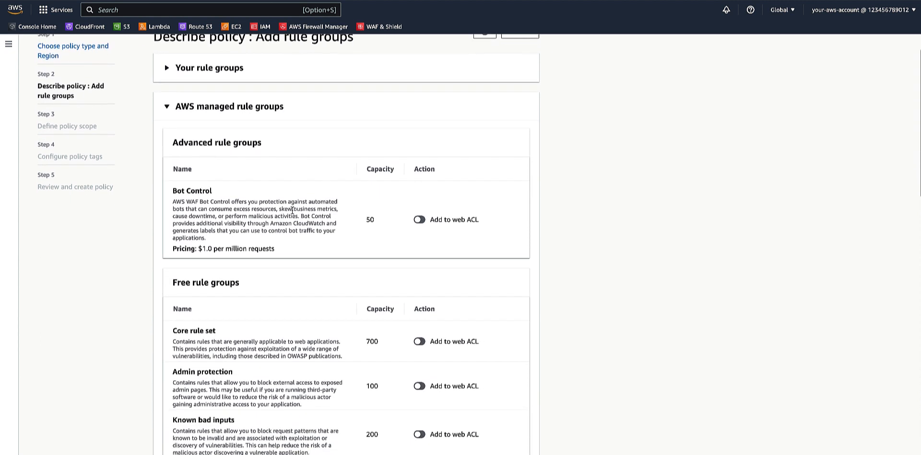
pyautogui.click(419, 340)
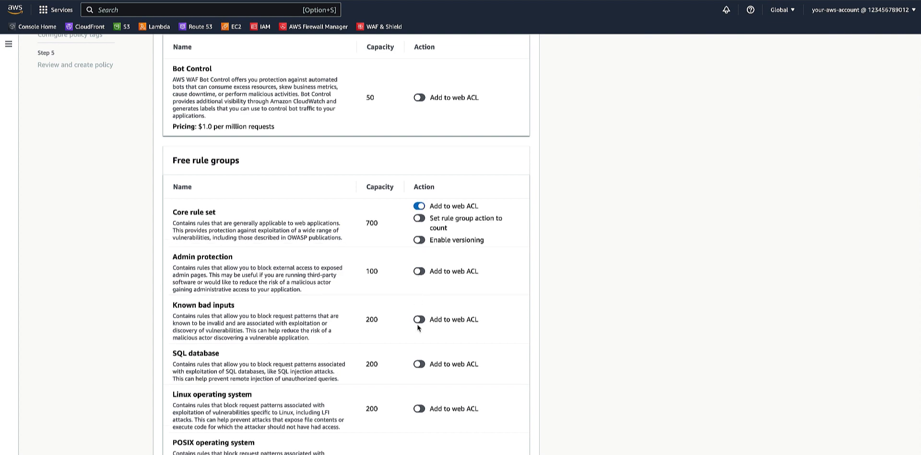
# Add the Known bad inputs rule group and confirm both as first rule groups
pyautogui.click(420, 320)
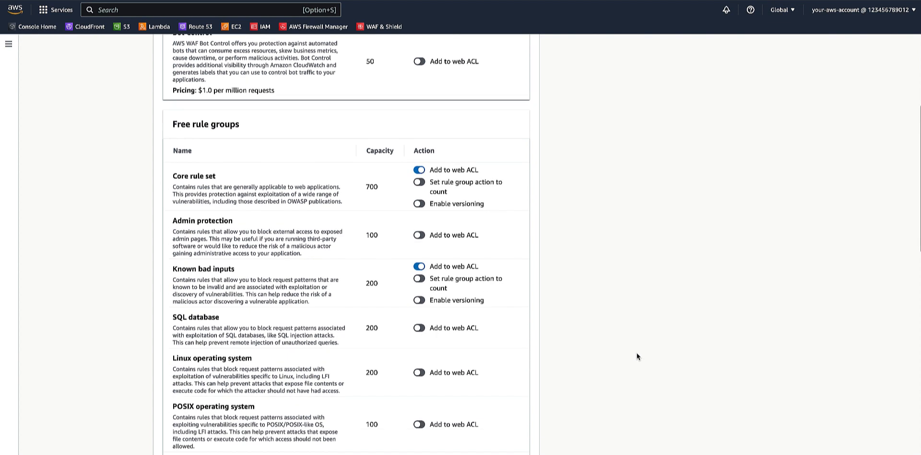
pyautogui.scroll(-3)
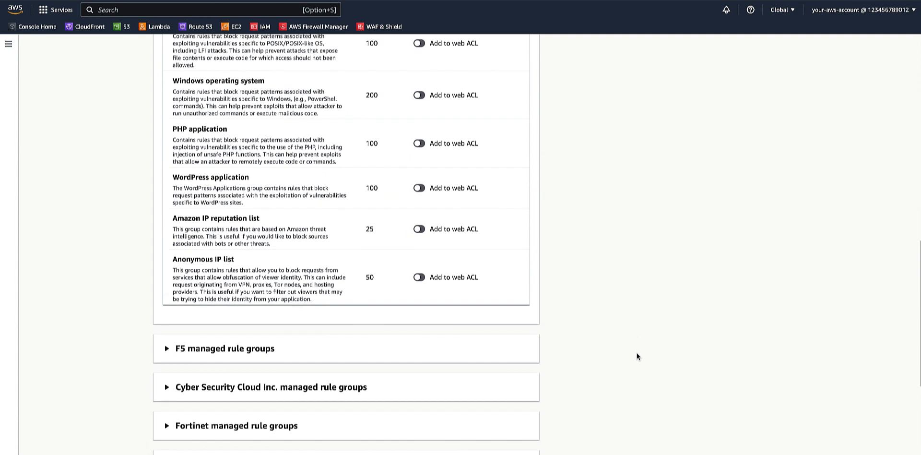
pyautogui.scroll(-3)
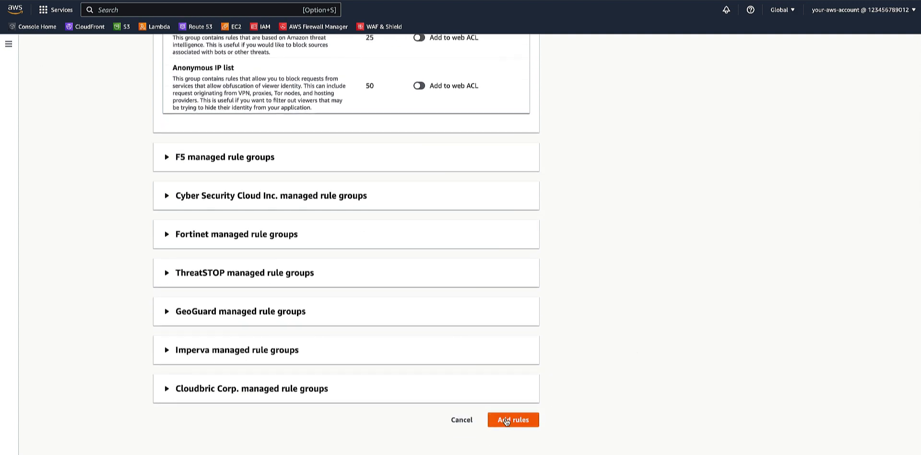
pyautogui.click(513, 419)
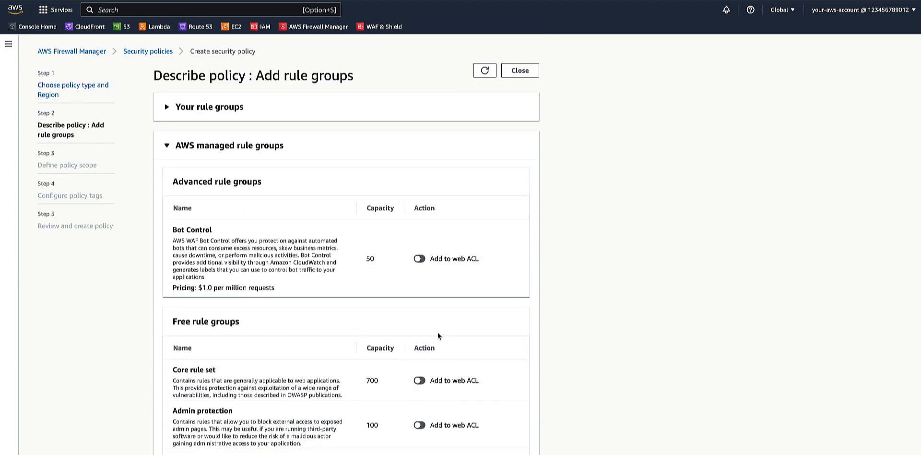
pyautogui.moveTo(317, 208)
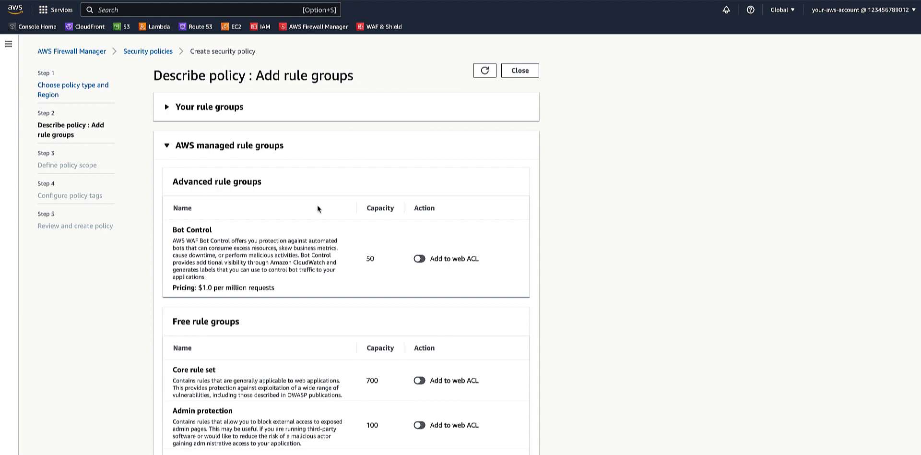
pyautogui.moveTo(250, 150)
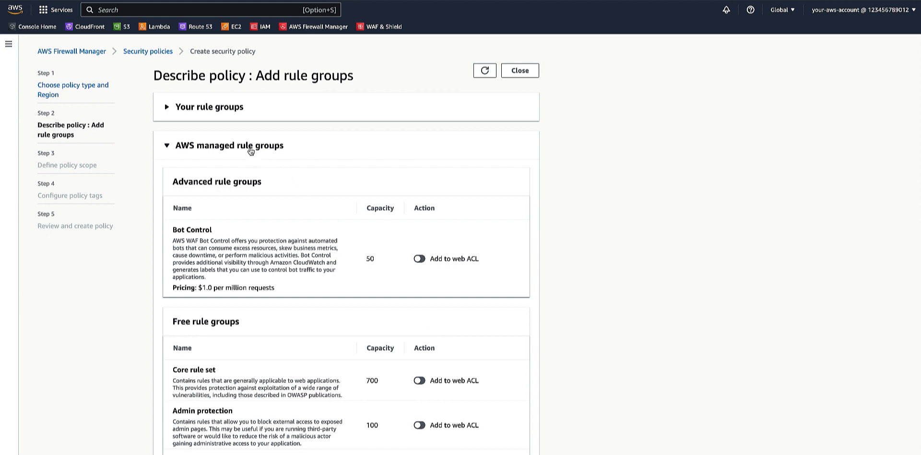
# Add the Amazon IP reputation list as the policy's last rule group (925/1500 WCUs)
pyautogui.scroll(-3)
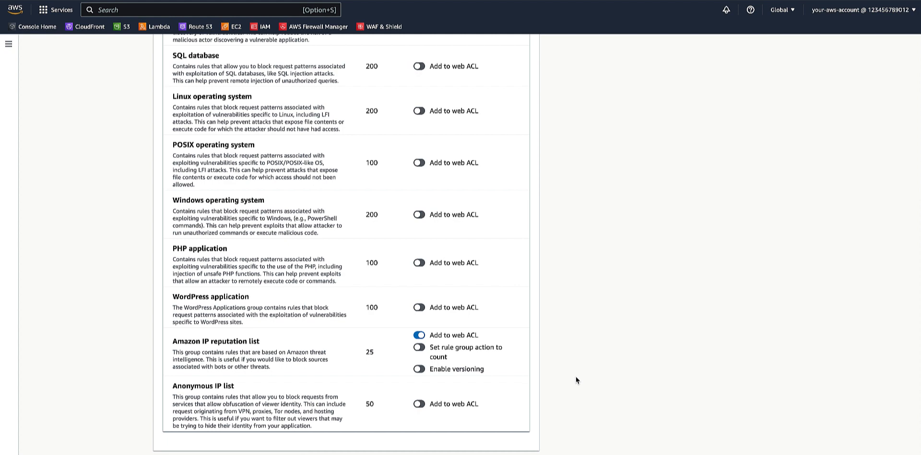
pyautogui.scroll(-3)
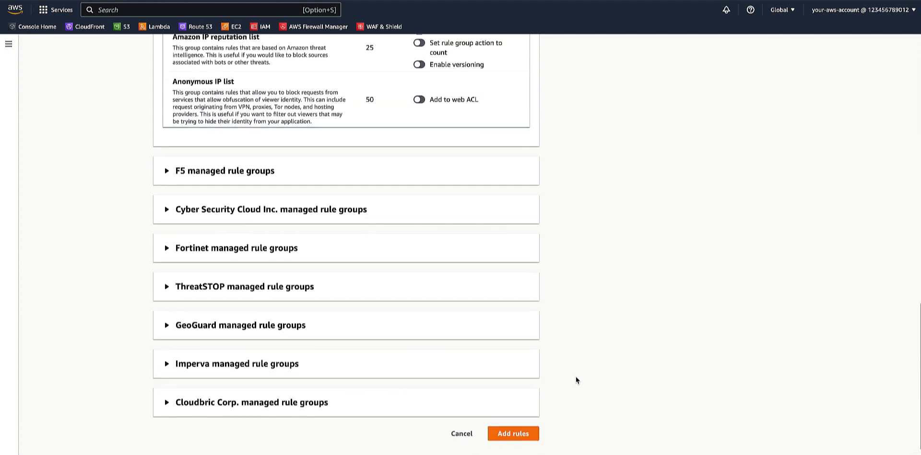
pyautogui.click(512, 433)
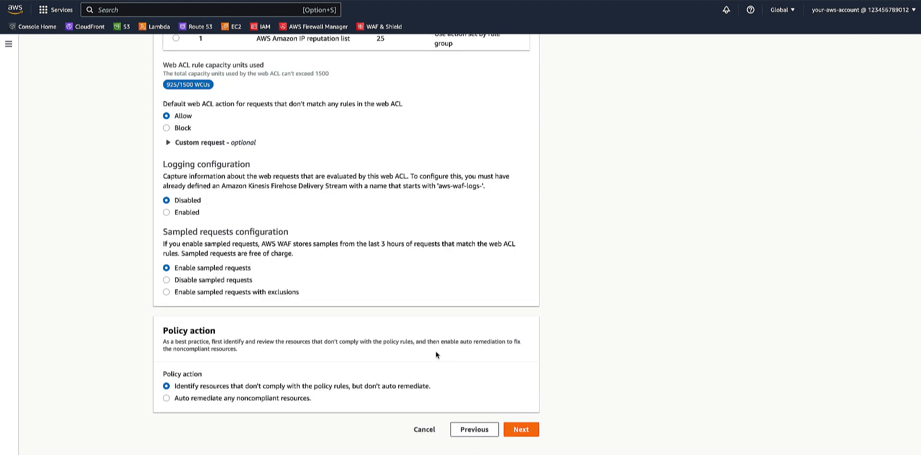
pyautogui.scroll(3)
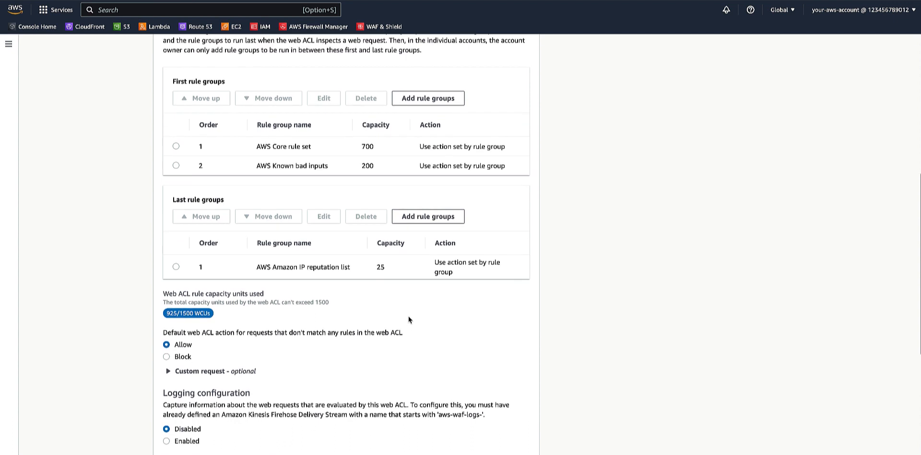
pyautogui.moveTo(277, 173)
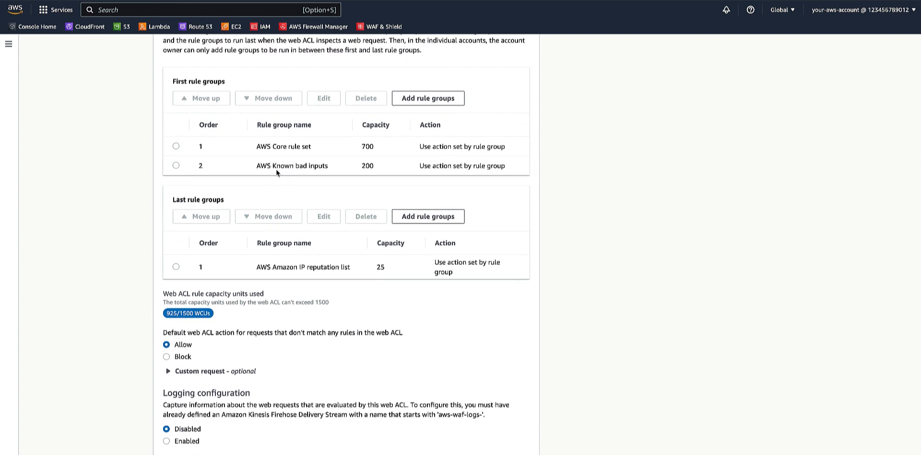
pyautogui.moveTo(180, 167)
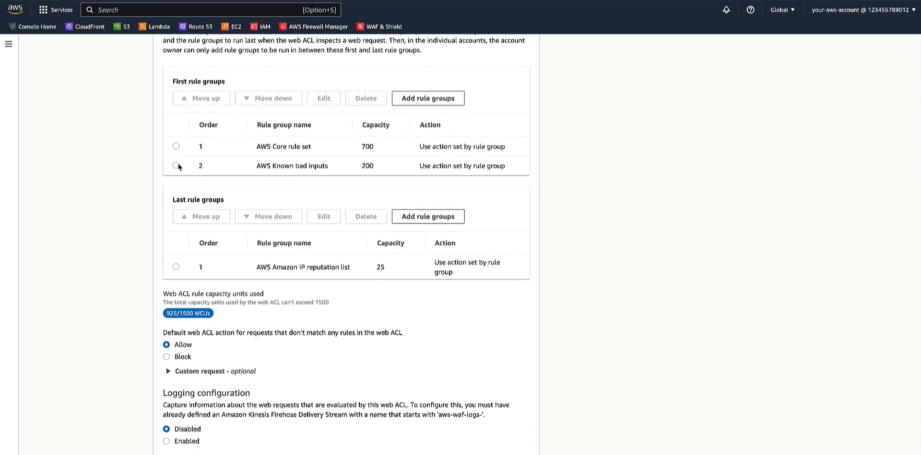
# Move AWS Known bad inputs above the Core rule set in the first rule groups
pyautogui.click(175, 165)
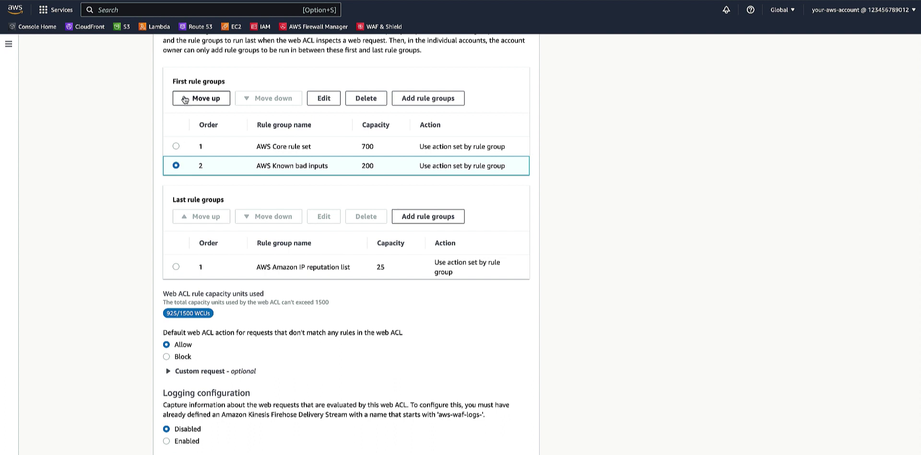
pyautogui.click(200, 98)
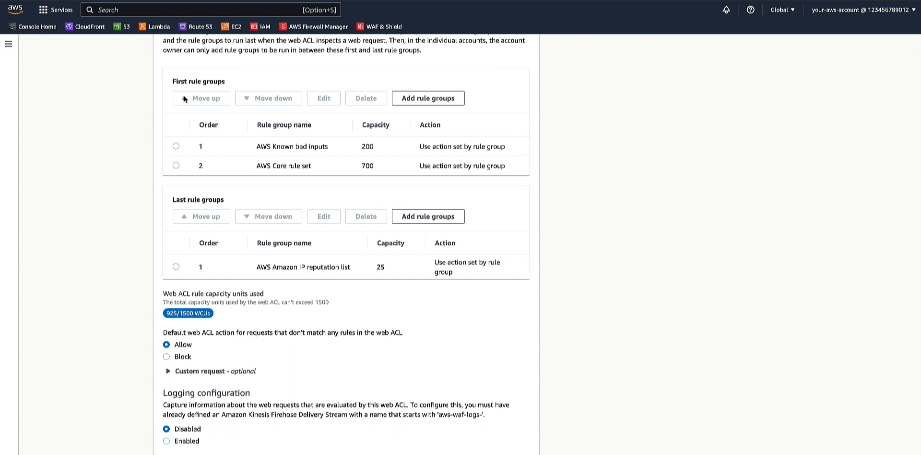
pyautogui.moveTo(311, 239)
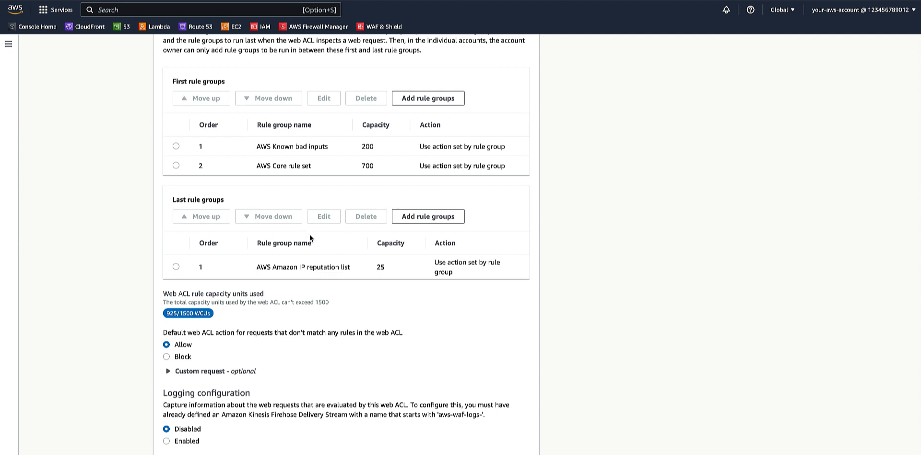
pyautogui.scroll(-3)
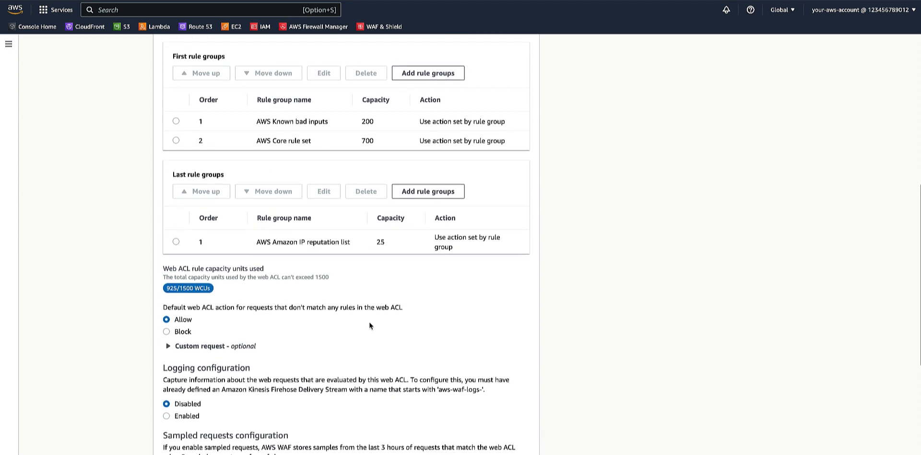
pyautogui.scroll(-3)
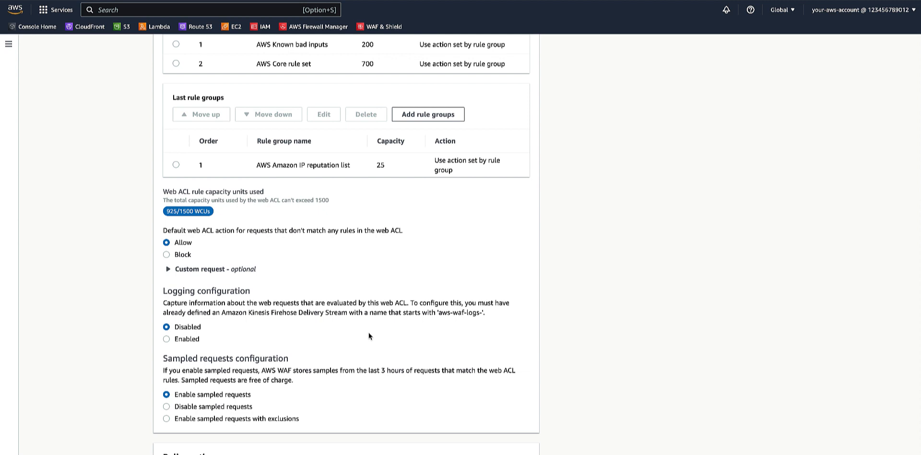
pyautogui.moveTo(288, 294)
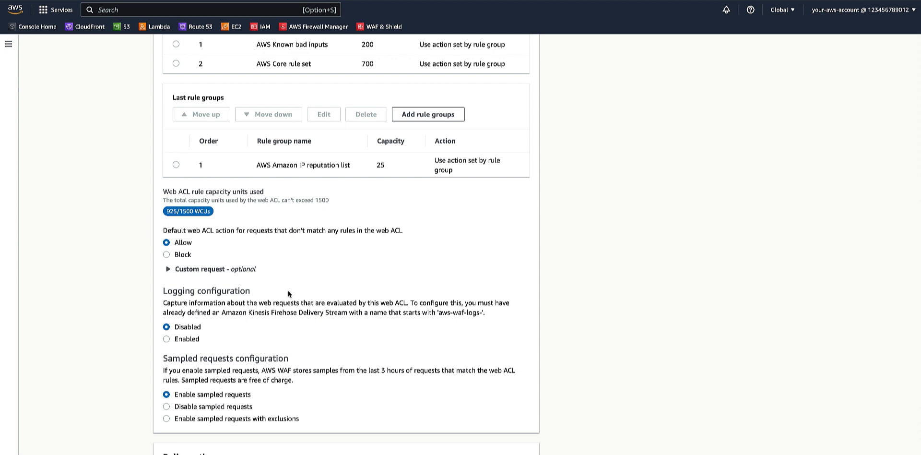
pyautogui.moveTo(286, 292)
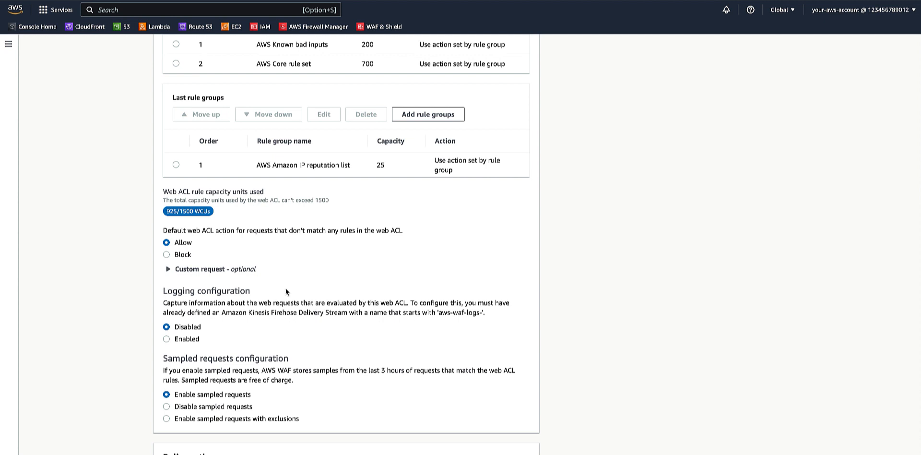
pyautogui.moveTo(281, 290)
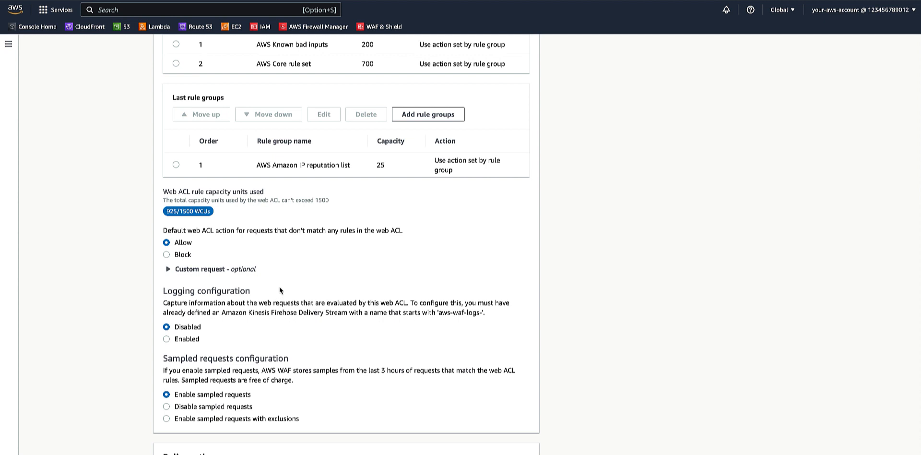
pyautogui.scroll(-3)
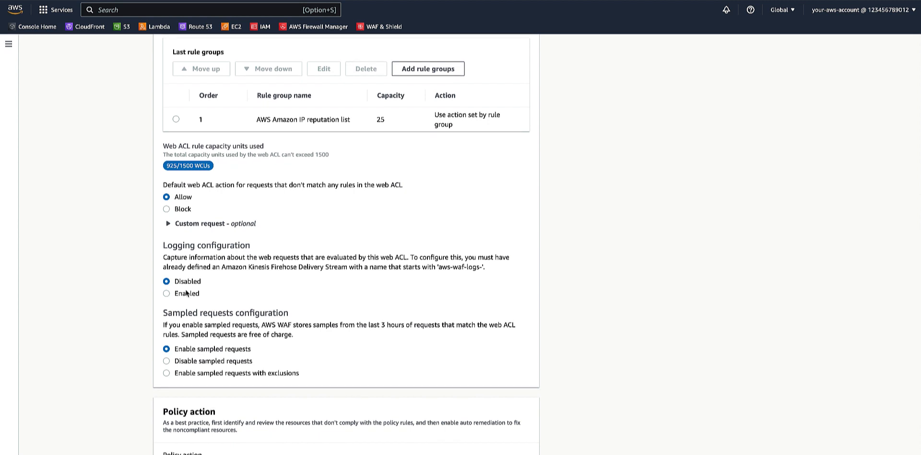
pyautogui.click(166, 294)
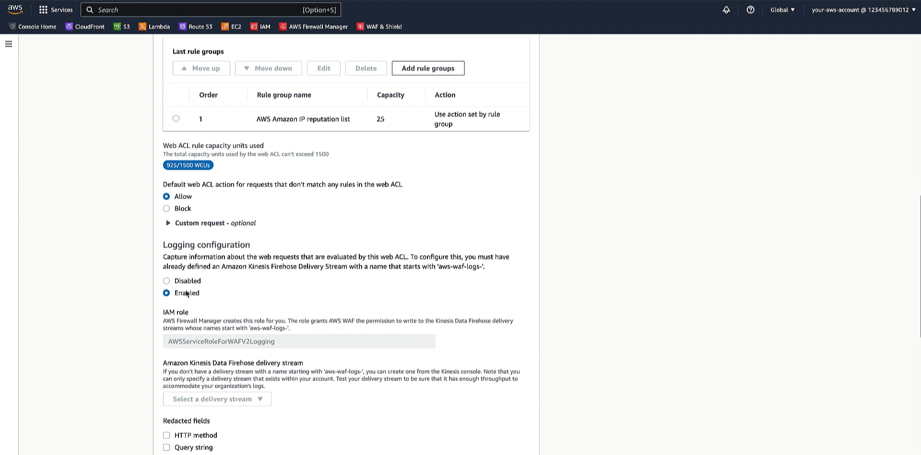
# With logging enabled, add a log filter keeping requests whose rule action is Allow
pyautogui.scroll(-3)
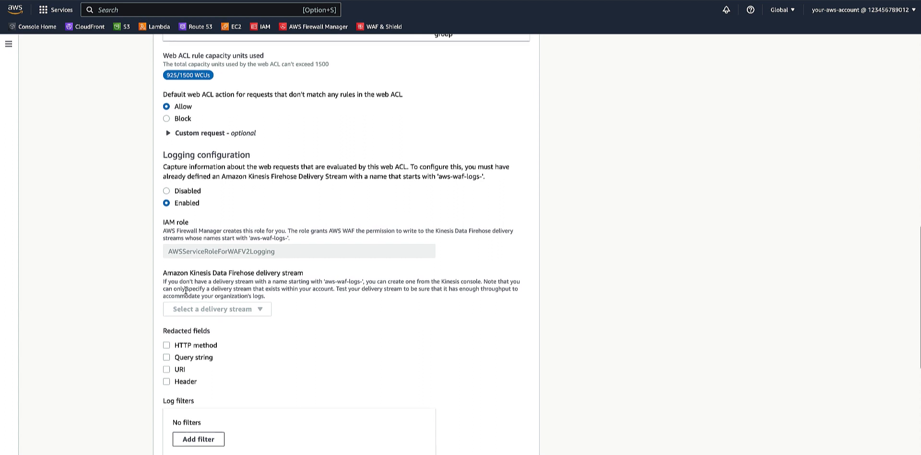
pyautogui.scroll(3)
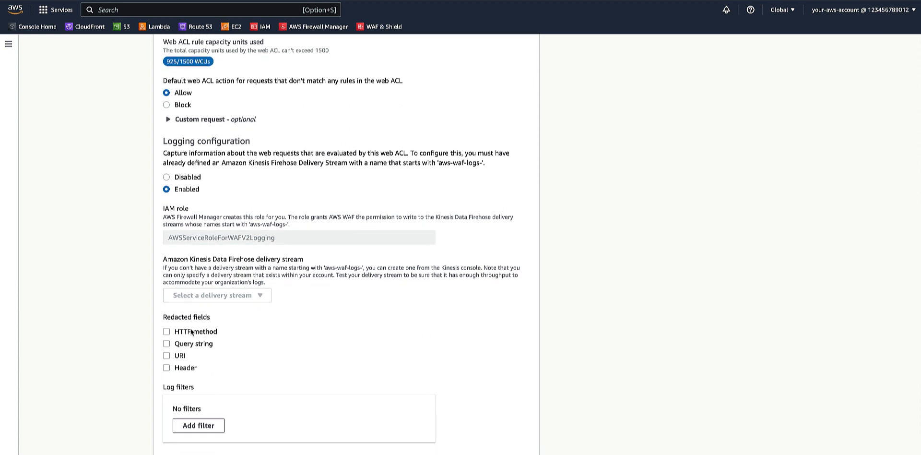
pyautogui.scroll(-3)
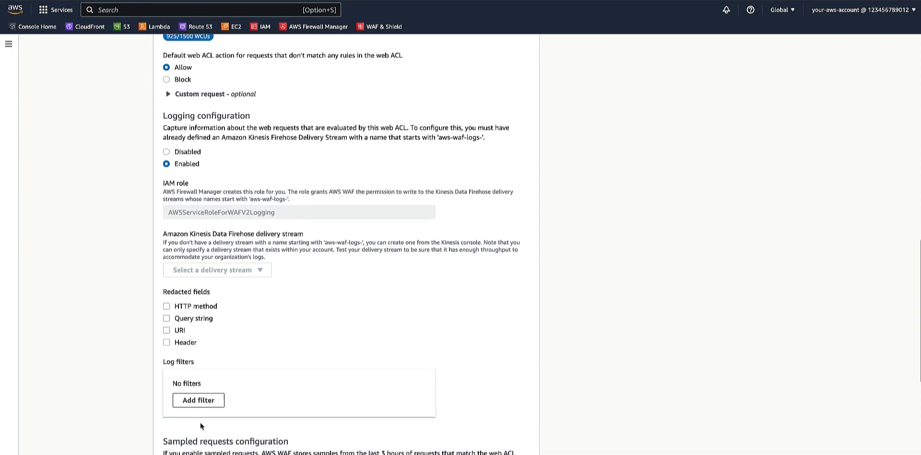
pyautogui.click(198, 399)
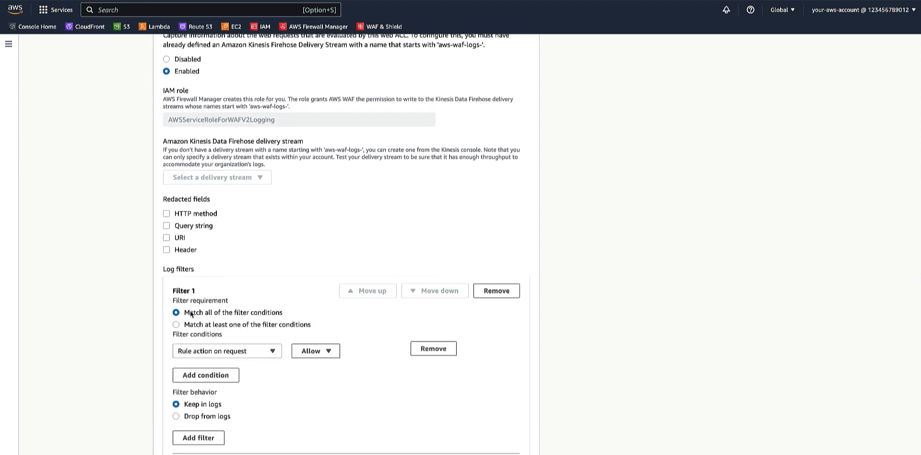
pyautogui.scroll(3)
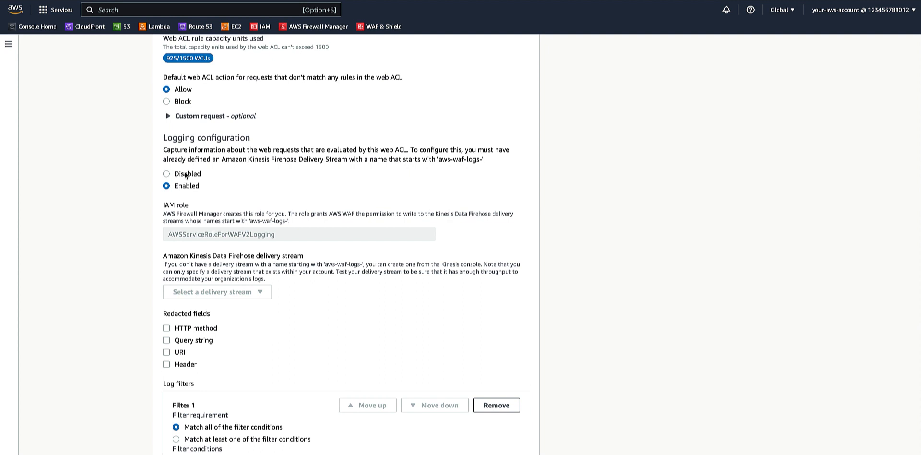
# Switch the web ACL logging configuration back to Disabled
pyautogui.click(166, 174)
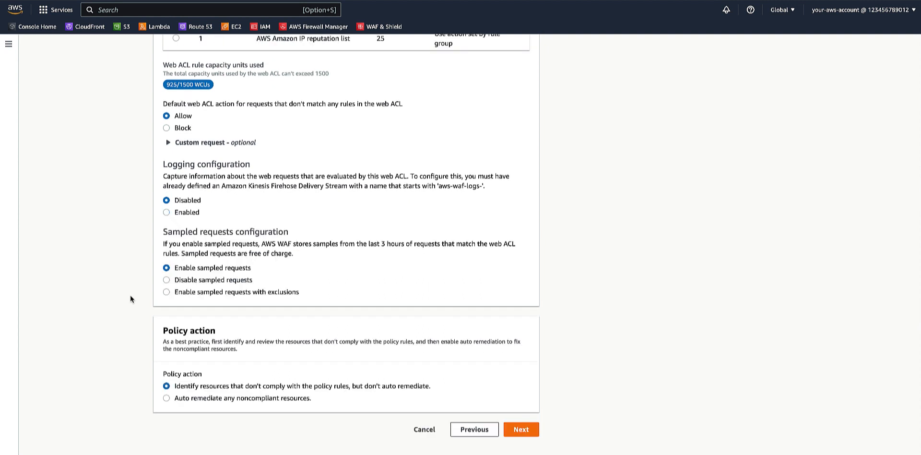
pyautogui.moveTo(167, 240)
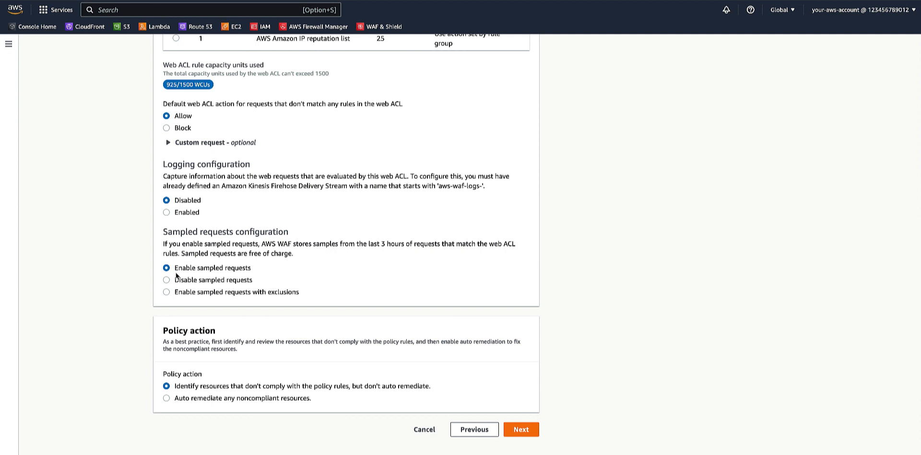
pyautogui.moveTo(194, 340)
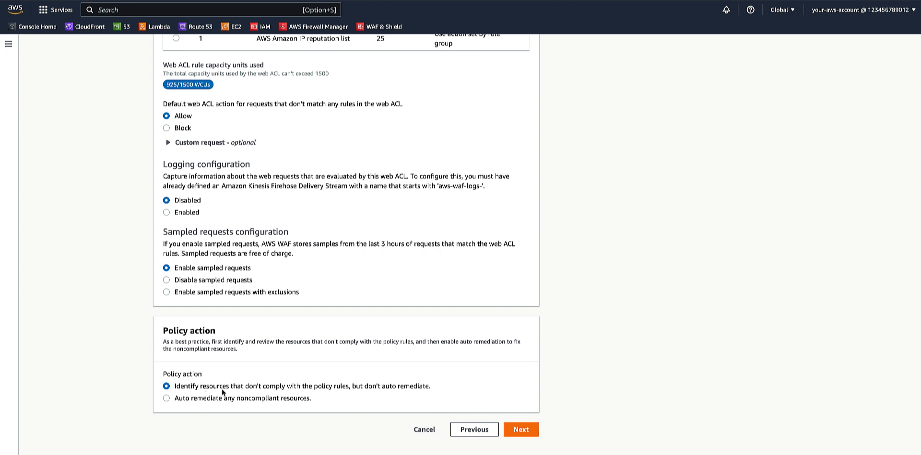
pyautogui.moveTo(320, 397)
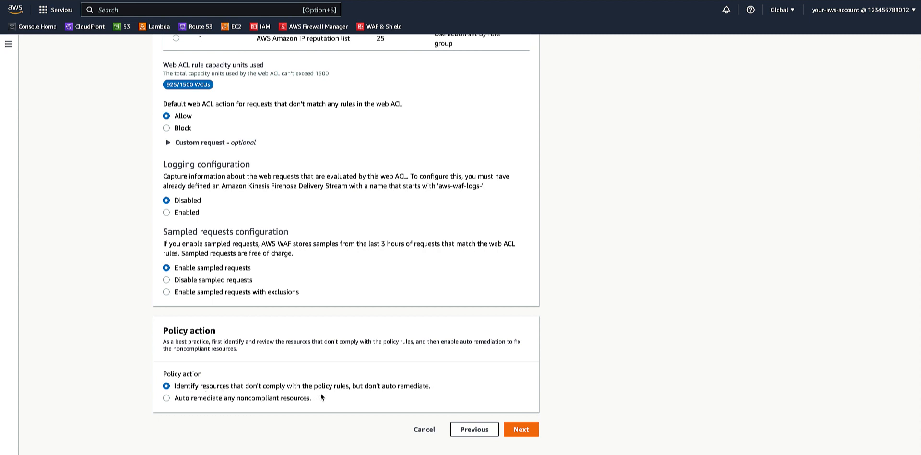
pyautogui.moveTo(416, 396)
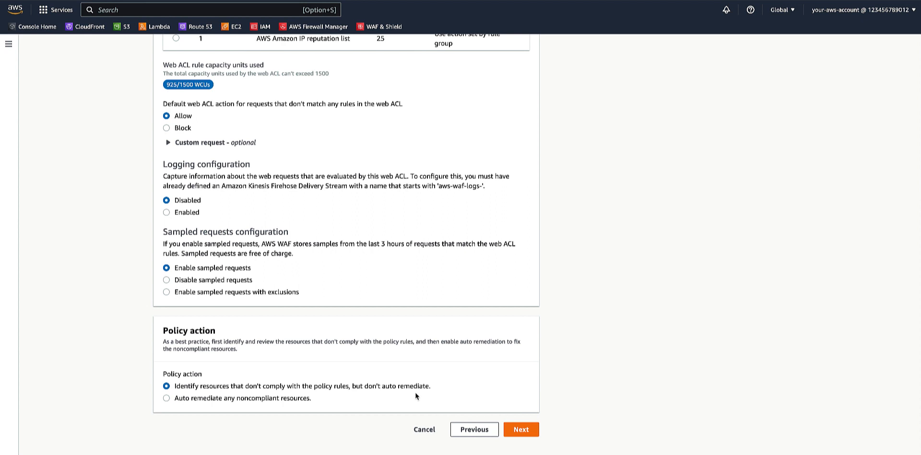
pyautogui.moveTo(436, 392)
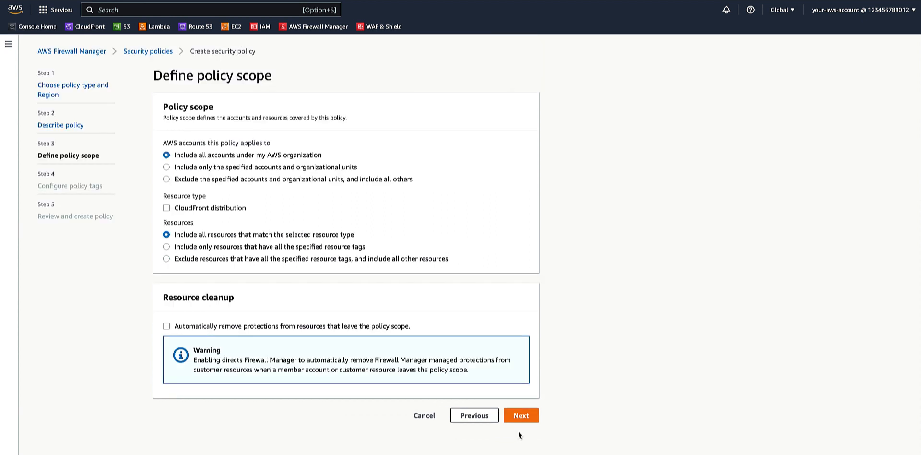
pyautogui.moveTo(394, 290)
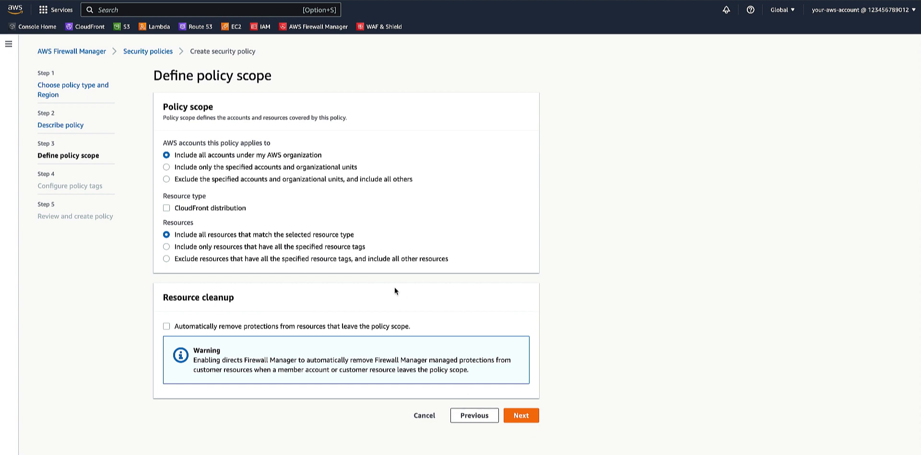
pyautogui.moveTo(222, 216)
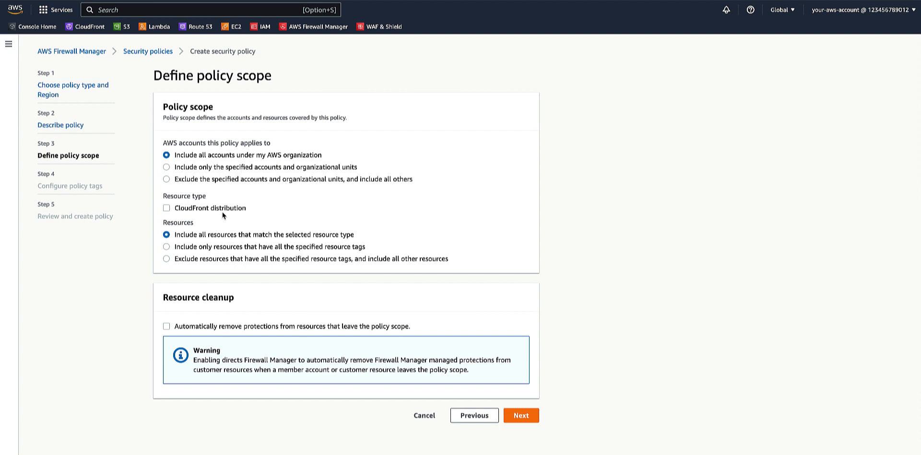
# Scope the policy to CloudFront distributions across all accounts and resources
pyautogui.click(166, 207)
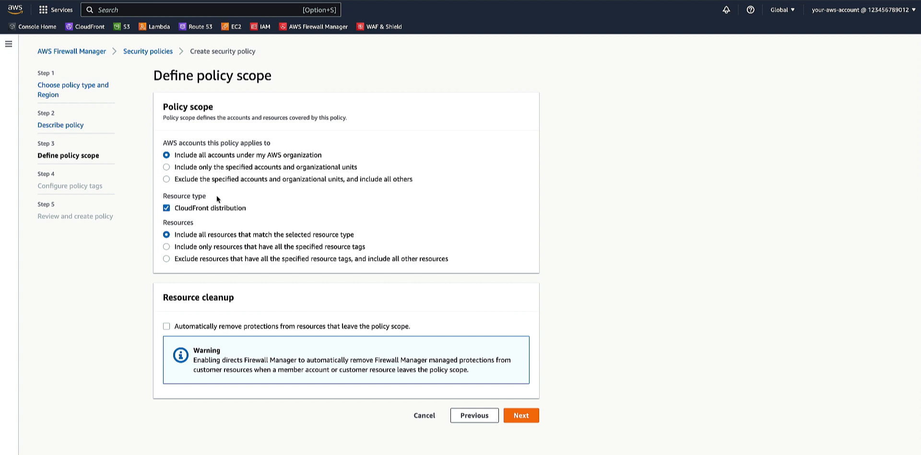
pyautogui.moveTo(208, 145)
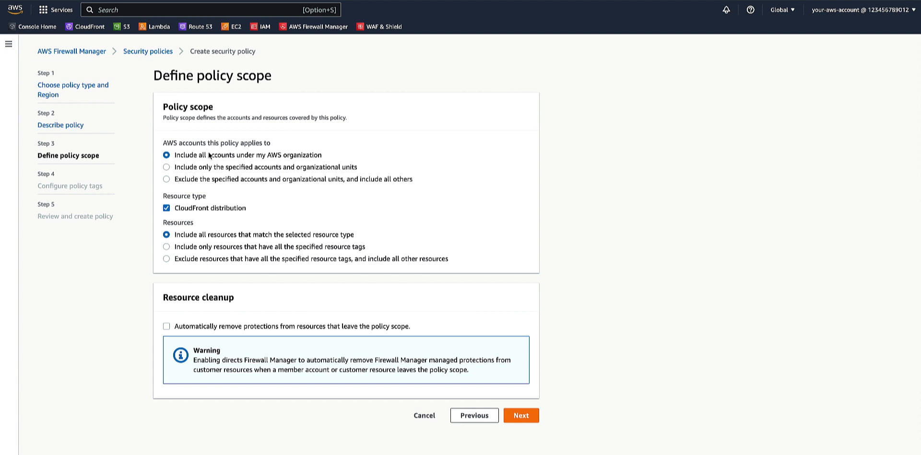
pyautogui.moveTo(240, 160)
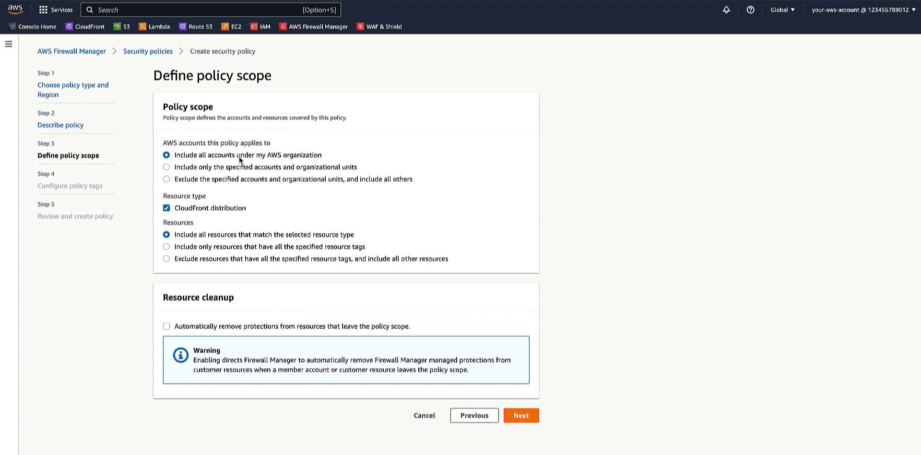
pyautogui.moveTo(242, 200)
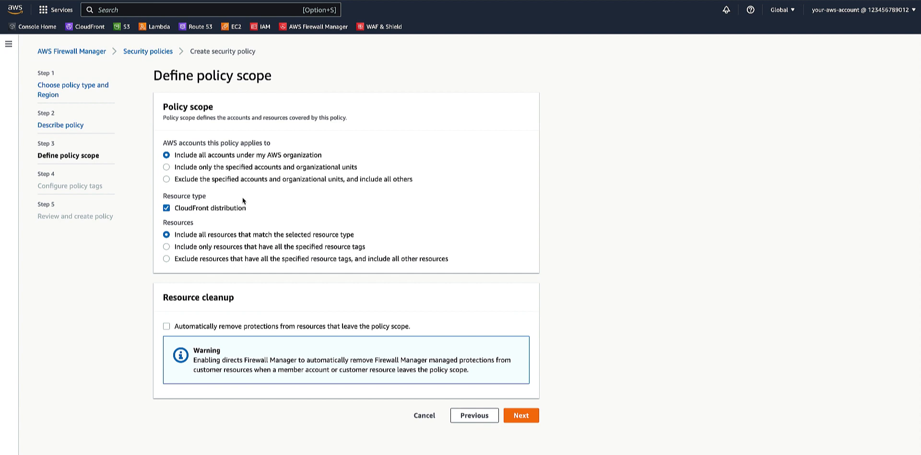
pyautogui.moveTo(210, 236)
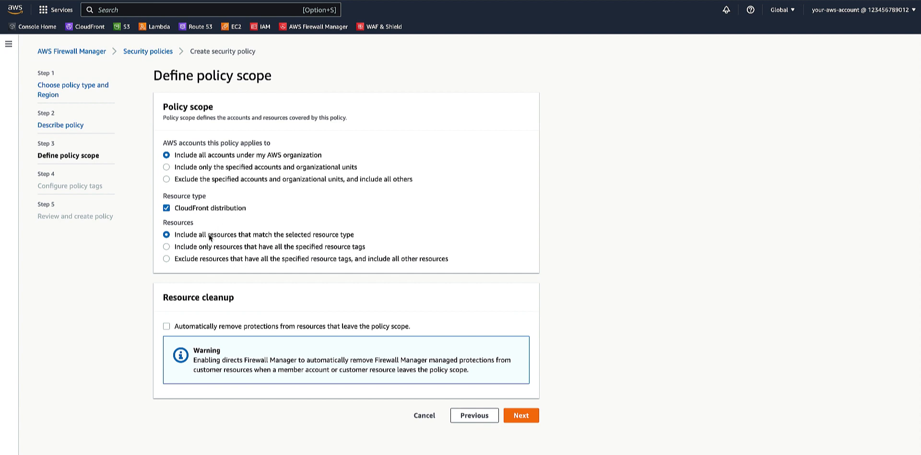
pyautogui.moveTo(263, 234)
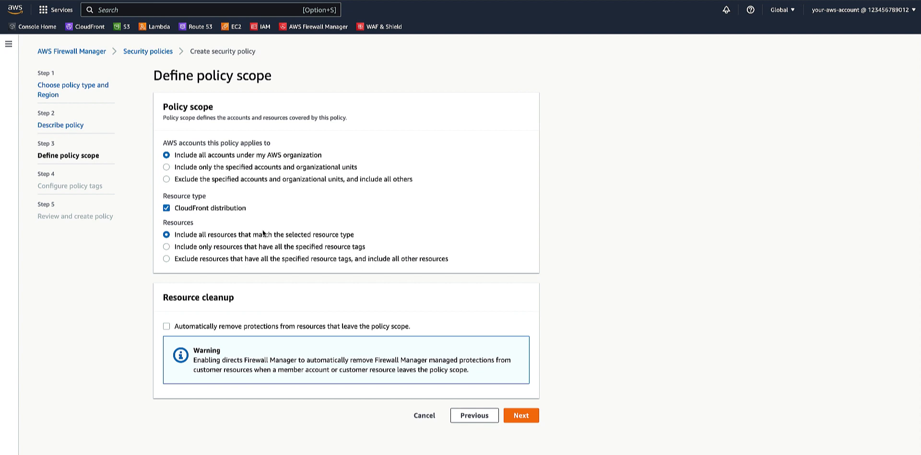
pyautogui.moveTo(297, 238)
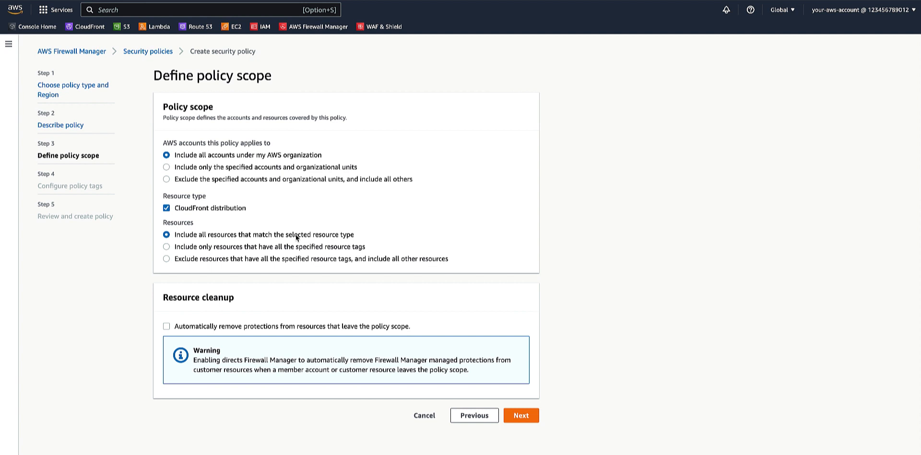
pyautogui.moveTo(517, 411)
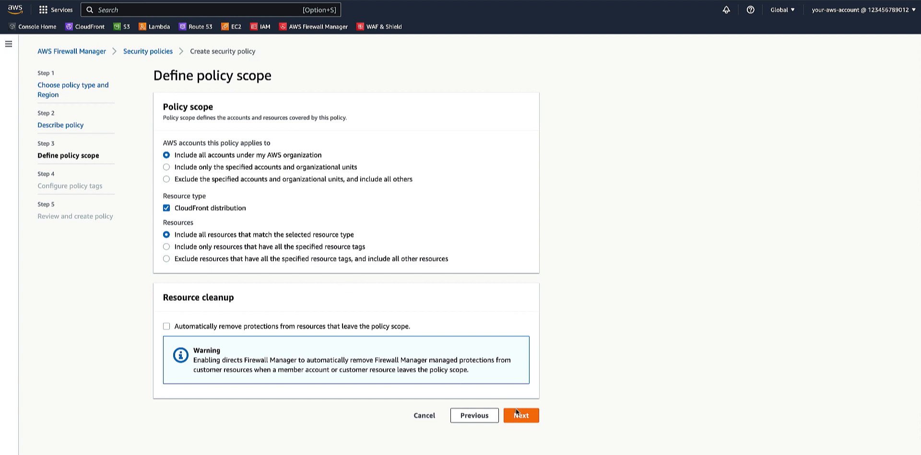
# Continue from Define policy scope to the Configure policy tags step
pyautogui.click(520, 414)
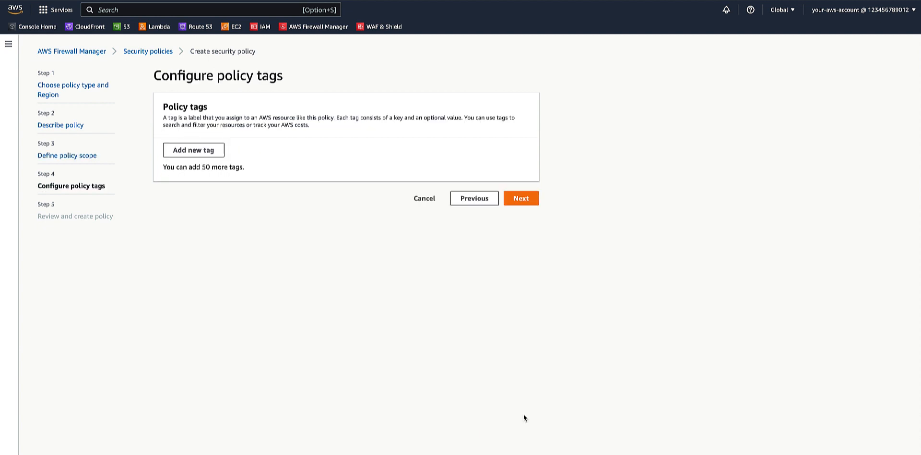
pyautogui.moveTo(410, 290)
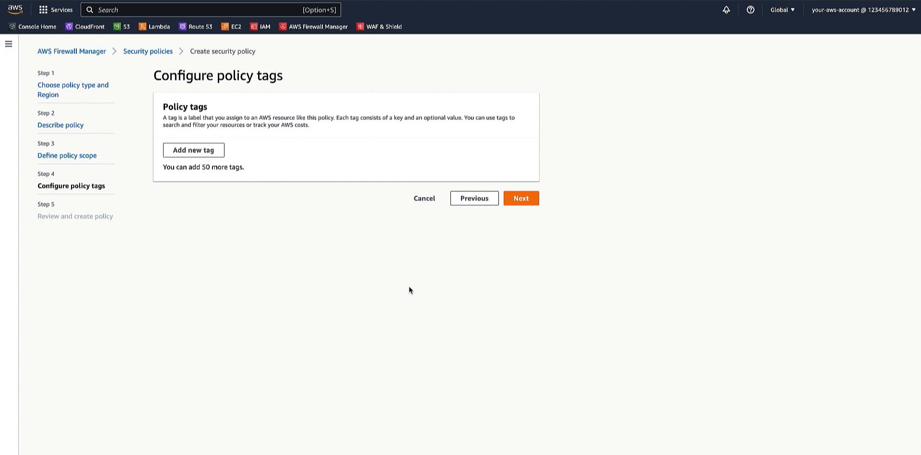
# Review the policy summary and create the fms-demo WAF security policy
pyautogui.click(520, 198)
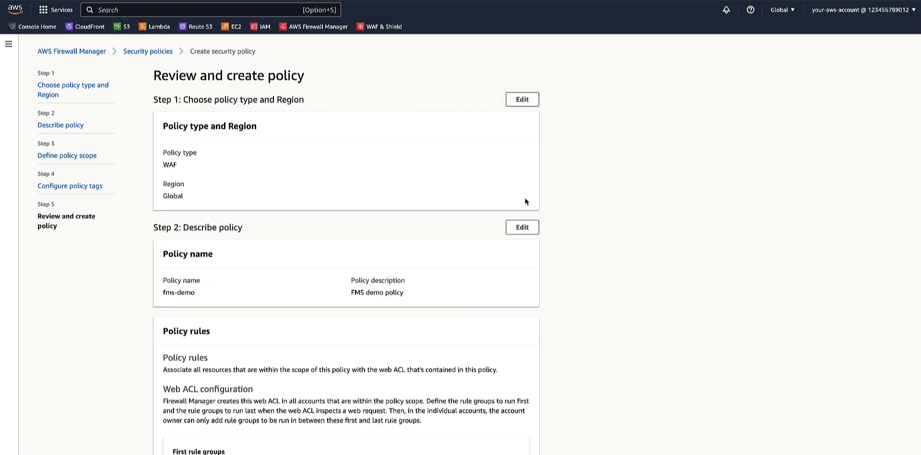
pyautogui.moveTo(567, 249)
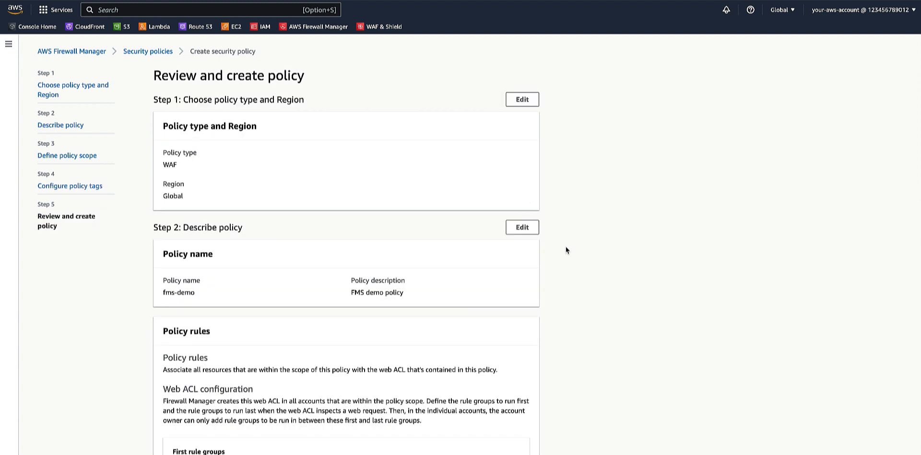
pyautogui.scroll(-3)
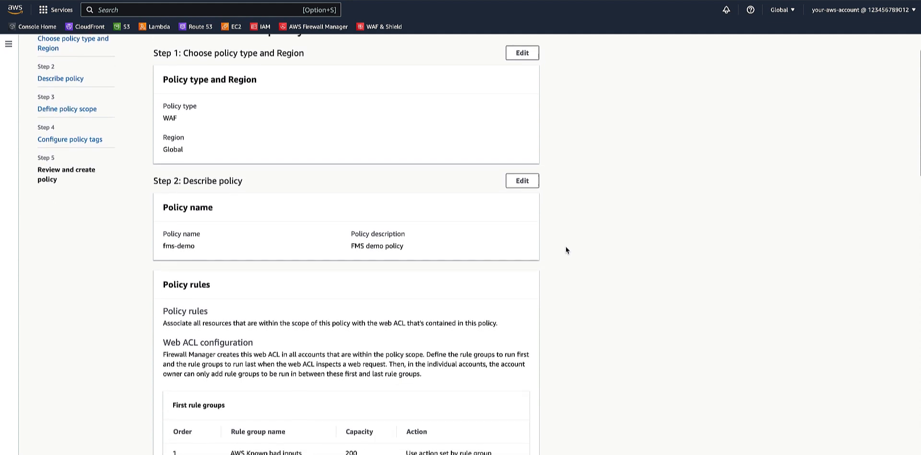
pyautogui.scroll(-3)
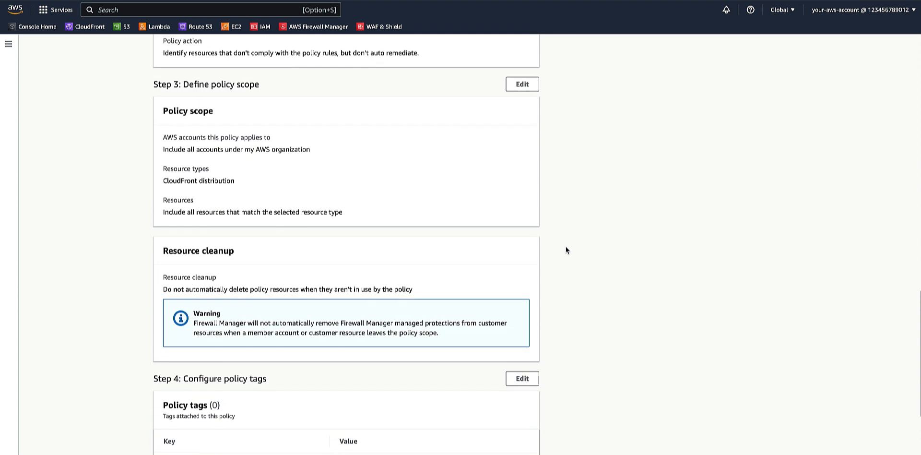
pyautogui.scroll(-3)
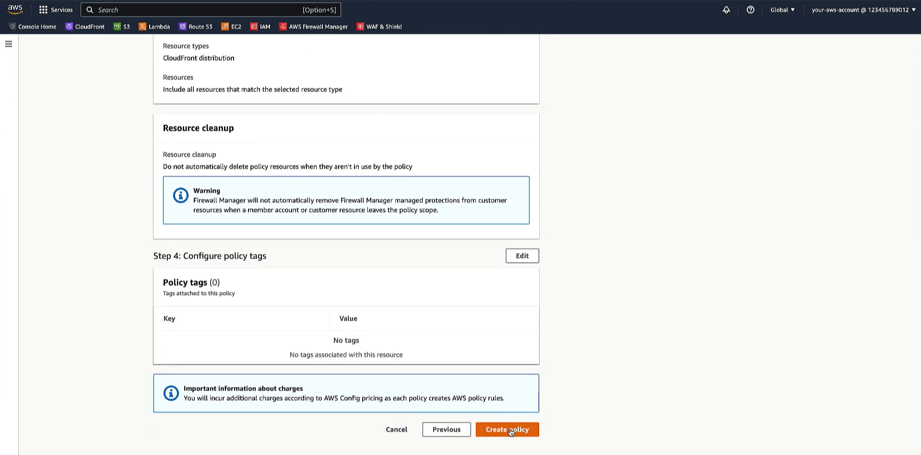
pyautogui.click(507, 429)
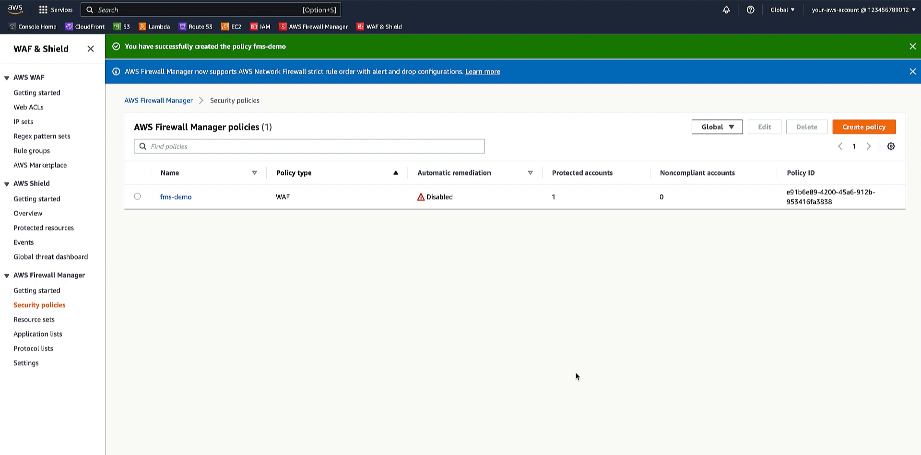
# Return to Console Home and go to WAF & Shield from Recently visited
pyautogui.click(32, 26)
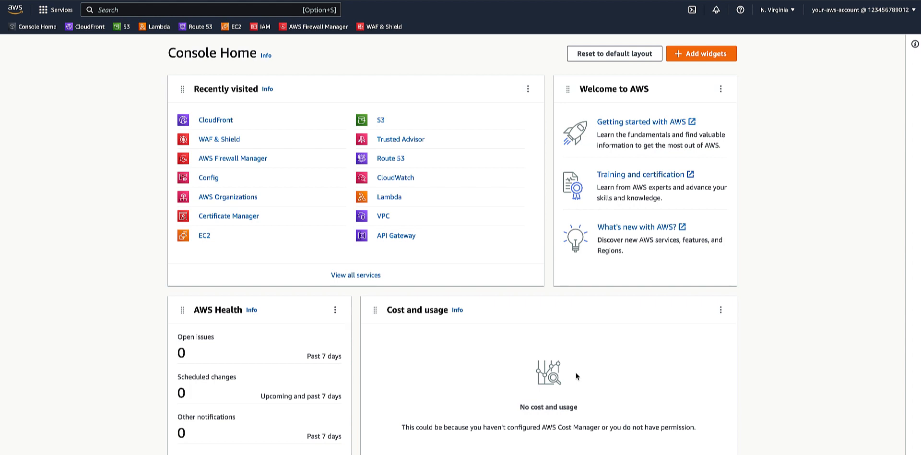
pyautogui.moveTo(279, 183)
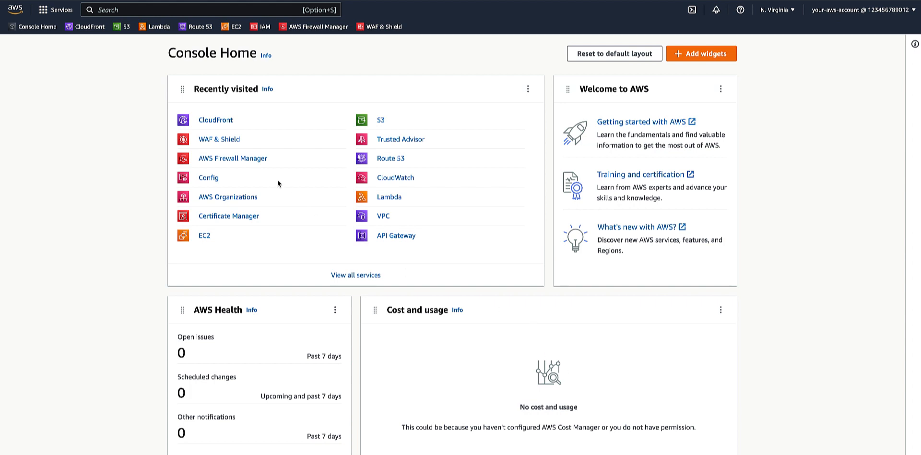
pyautogui.moveTo(218, 139)
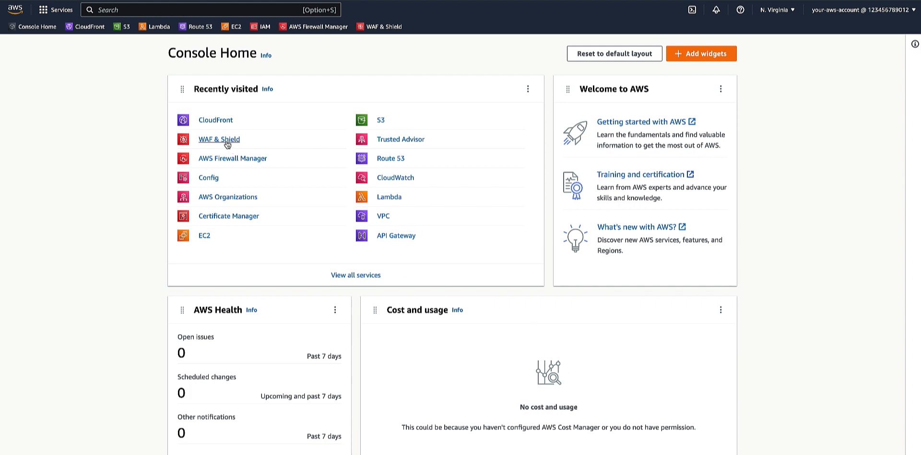
pyautogui.click(219, 139)
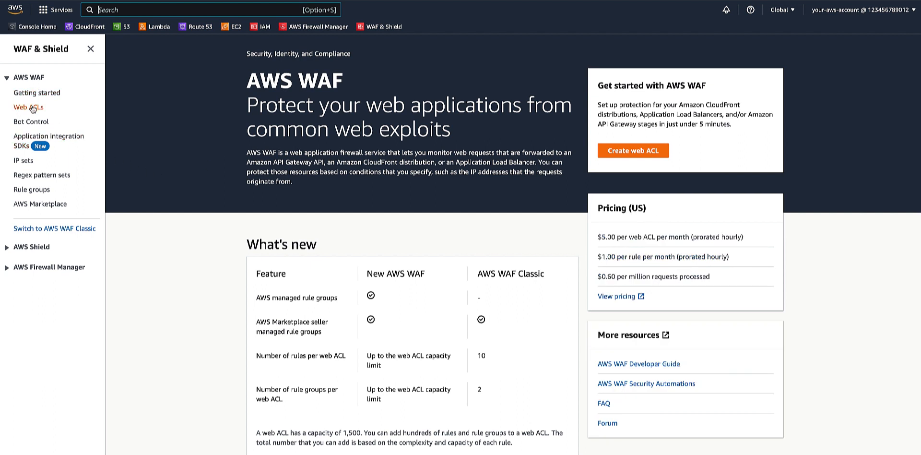
# Show the Web ACLs list scoped to Global (CloudFront) to reveal the fms-demo managed web ACL
pyautogui.click(27, 106)
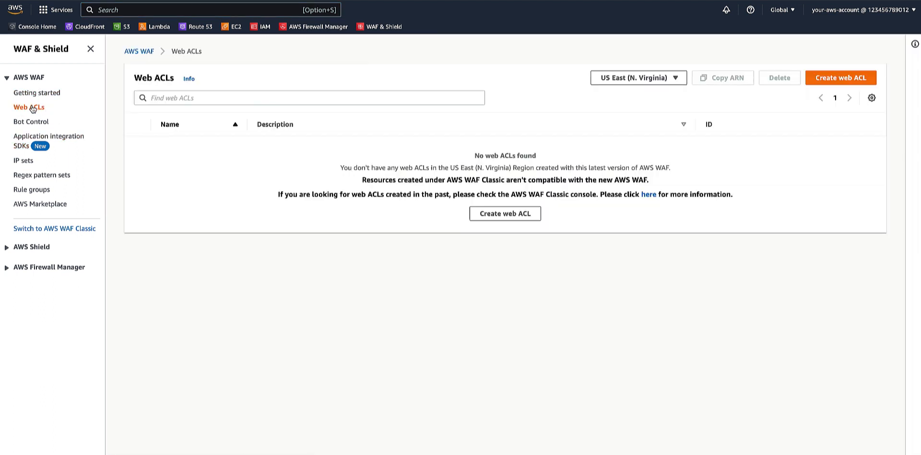
pyautogui.moveTo(638, 78)
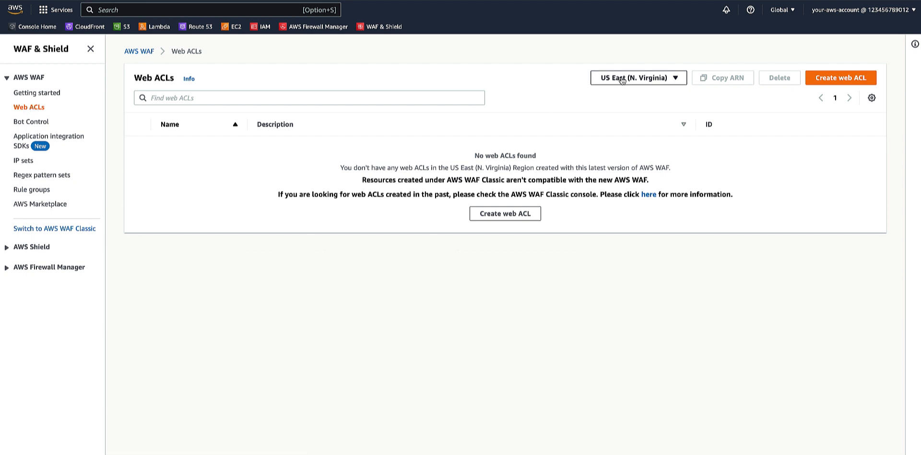
pyautogui.moveTo(622, 91)
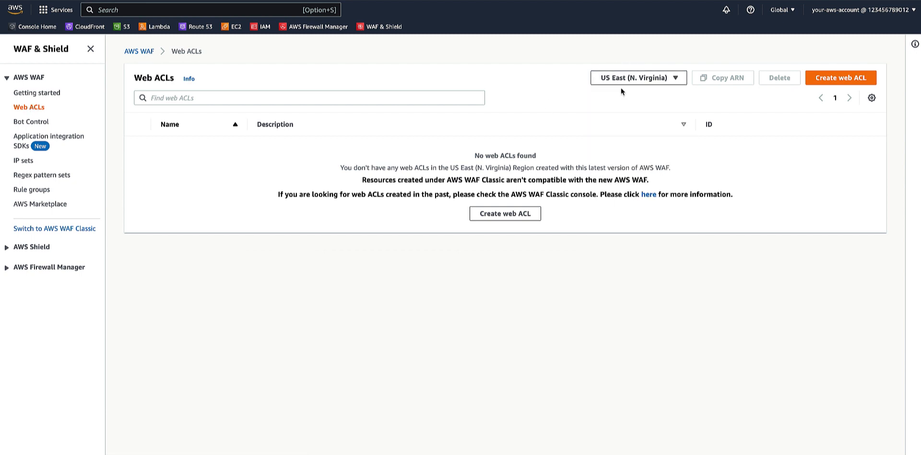
pyautogui.click(638, 77)
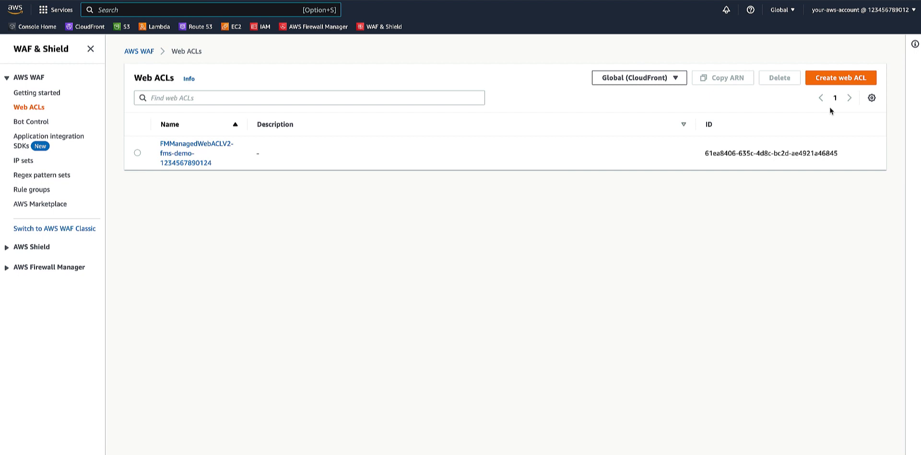
pyautogui.moveTo(459, 289)
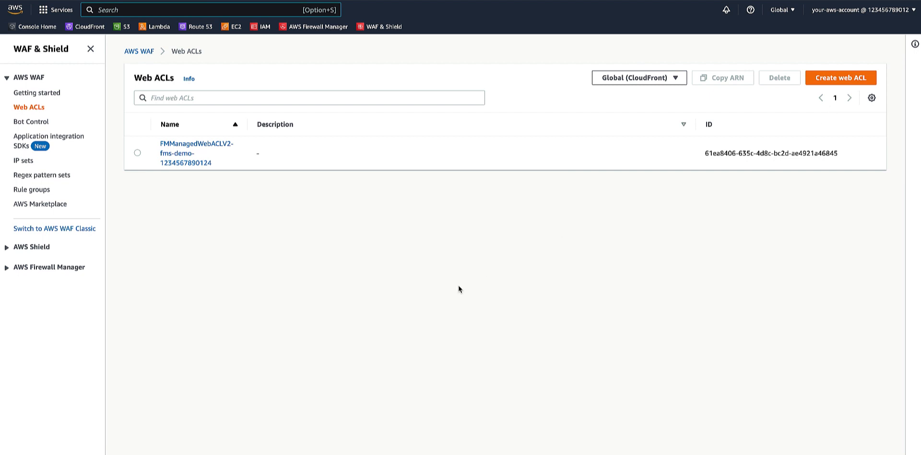
pyautogui.moveTo(263, 201)
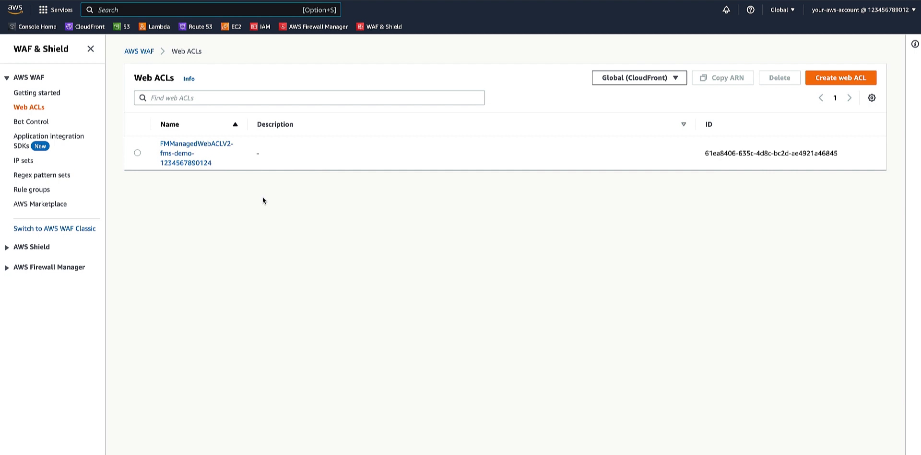
pyautogui.moveTo(219, 155)
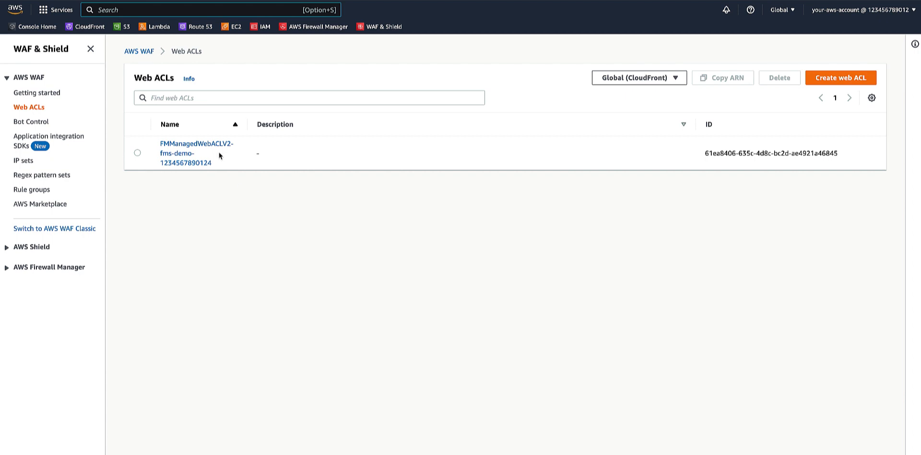
pyautogui.moveTo(196, 160)
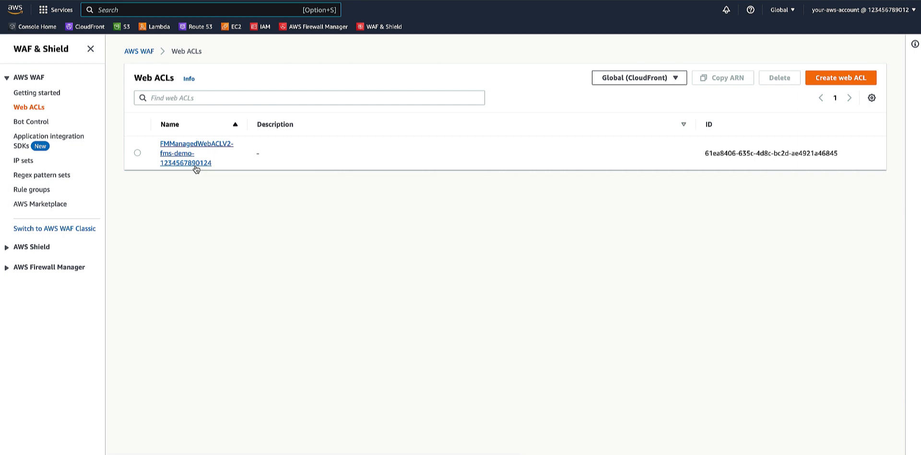
pyautogui.moveTo(203, 201)
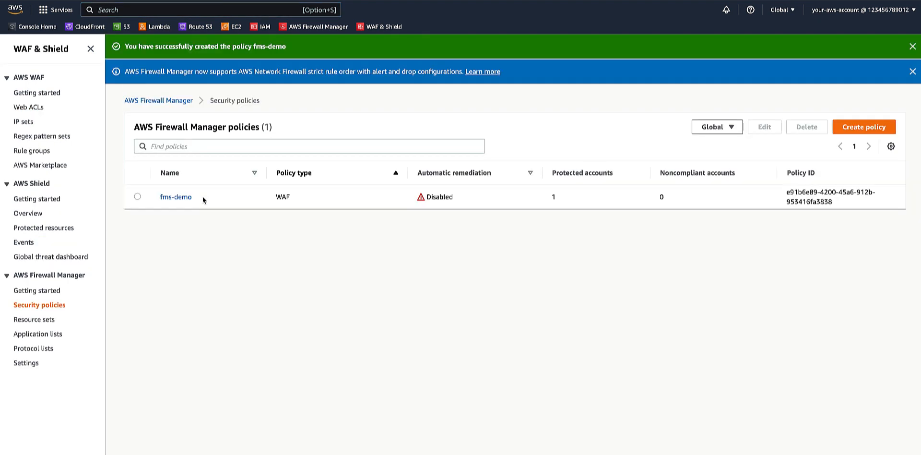
pyautogui.moveTo(129, 273)
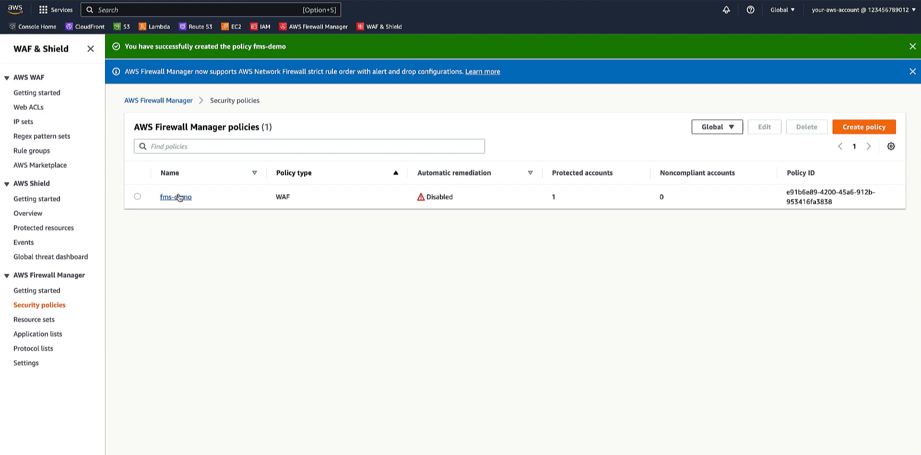
# View the fms-demo policy's details from the Security policies list
pyautogui.click(175, 196)
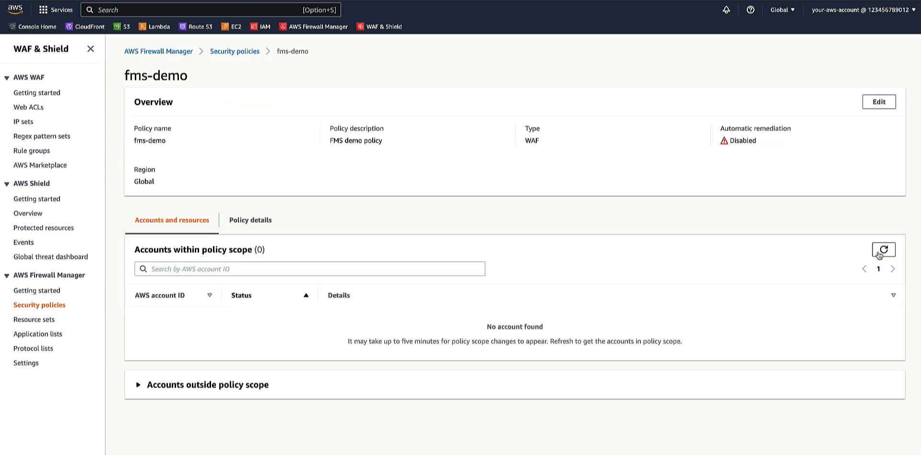
# Refresh Accounts within policy scope and inspect the first noncompliant account's resources
pyautogui.click(883, 248)
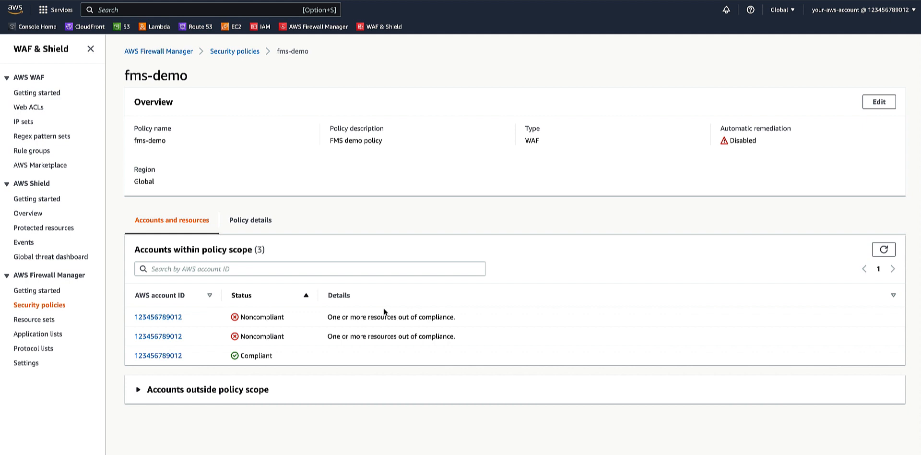
pyautogui.moveTo(343, 317)
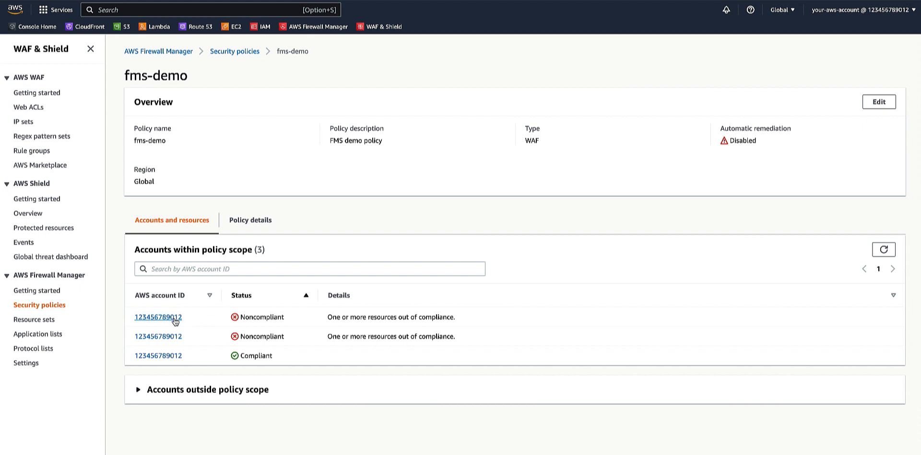
pyautogui.moveTo(253, 318)
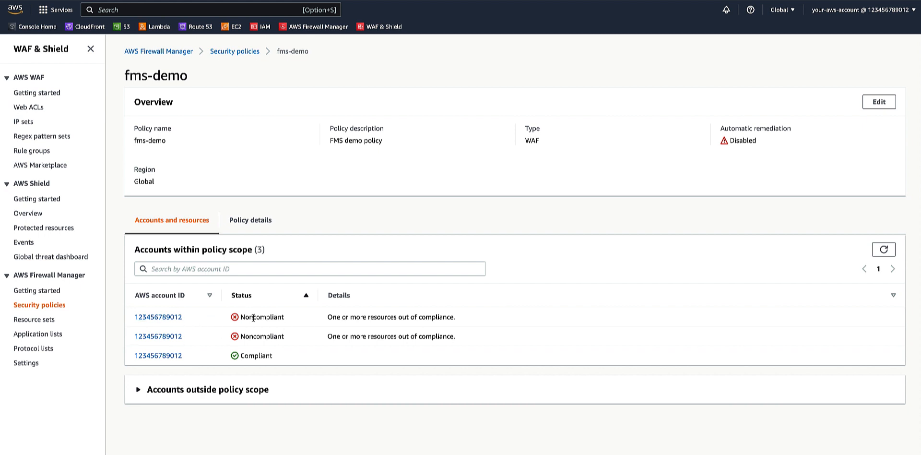
pyautogui.moveTo(217, 326)
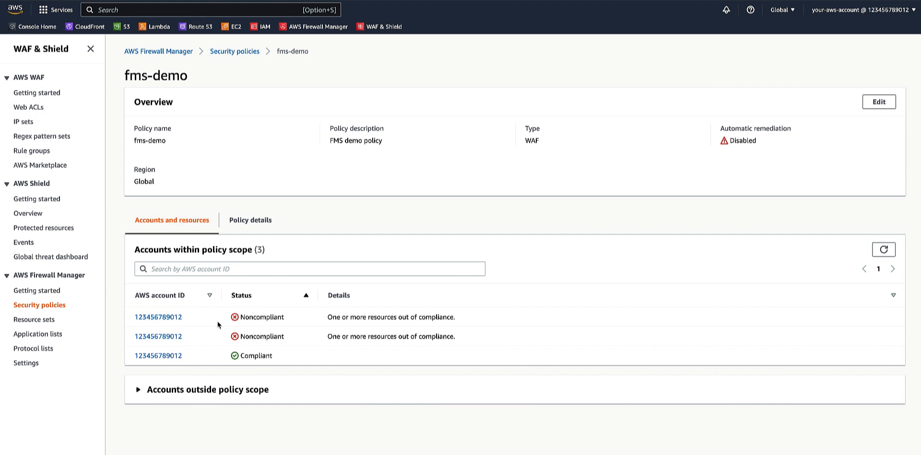
pyautogui.moveTo(159, 316)
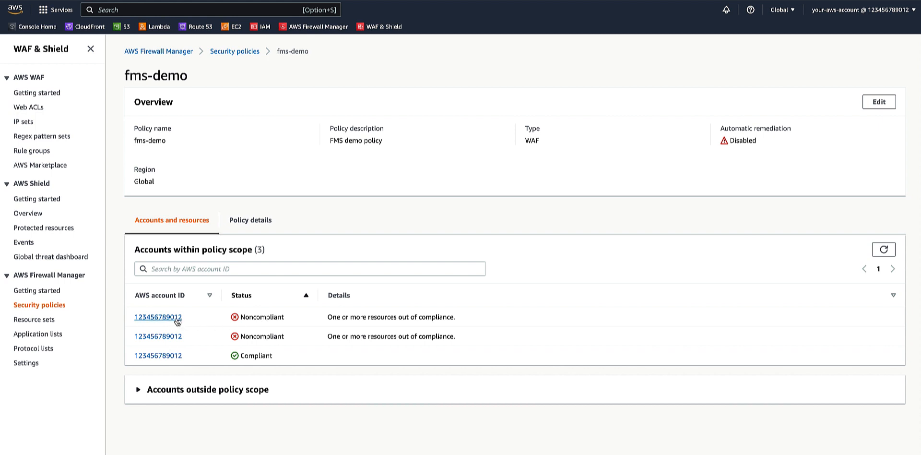
pyautogui.click(157, 317)
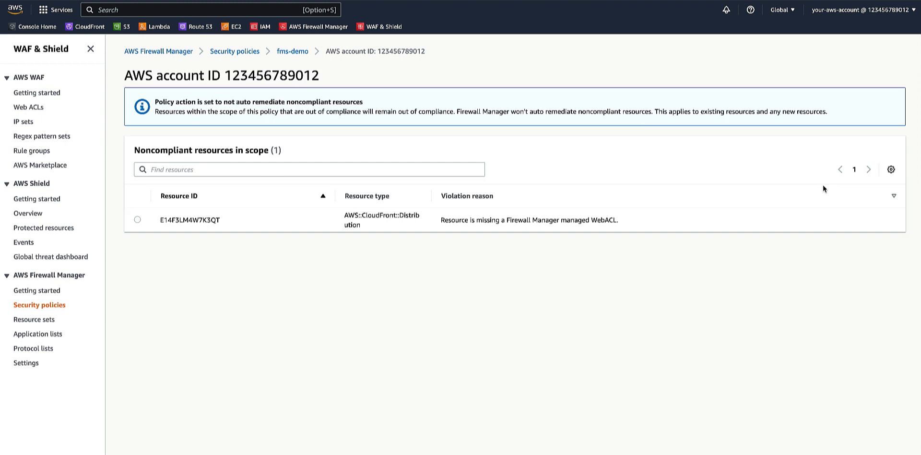
pyautogui.moveTo(182, 203)
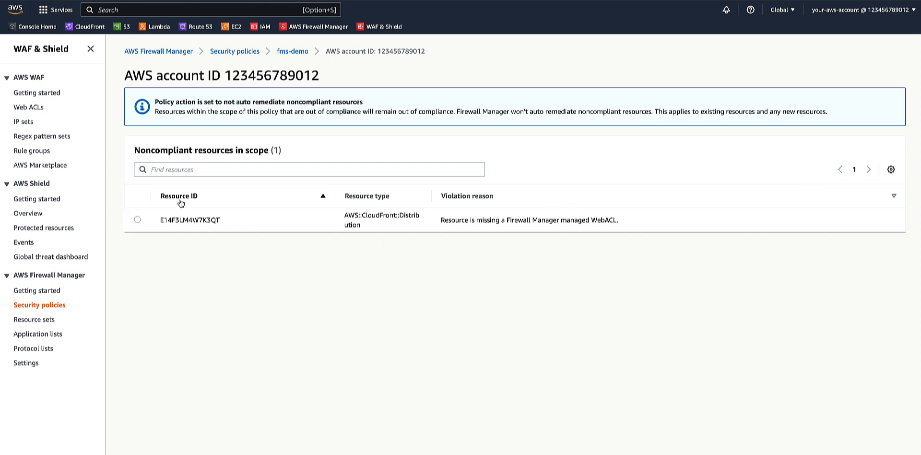
pyautogui.moveTo(284, 228)
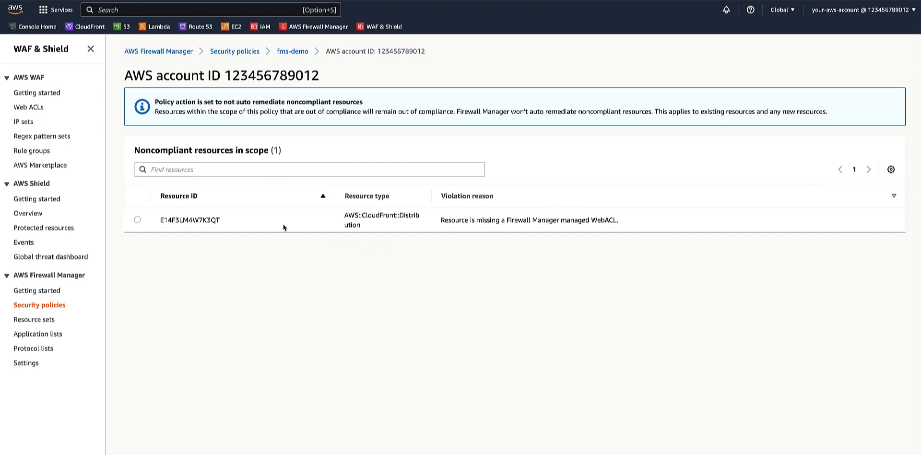
pyautogui.moveTo(367, 213)
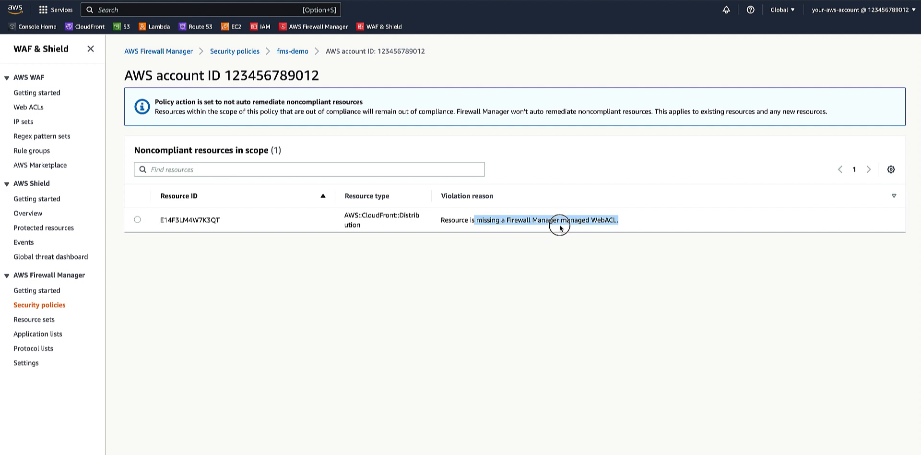
pyautogui.moveTo(580, 269)
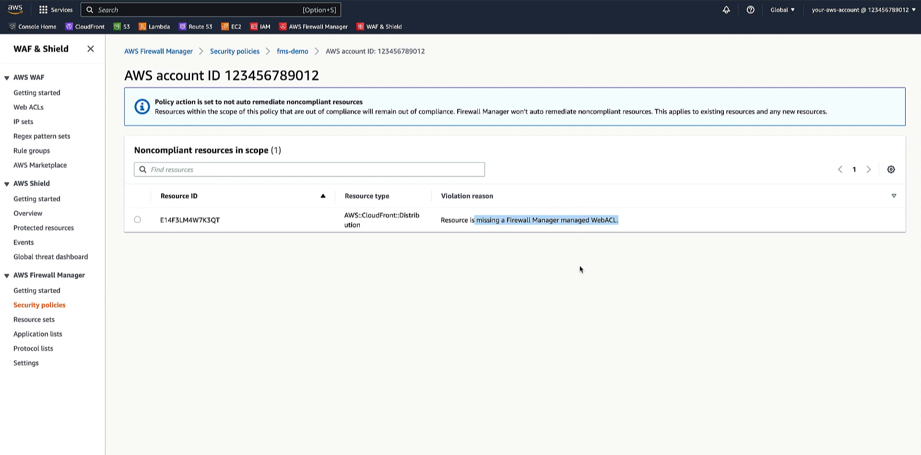